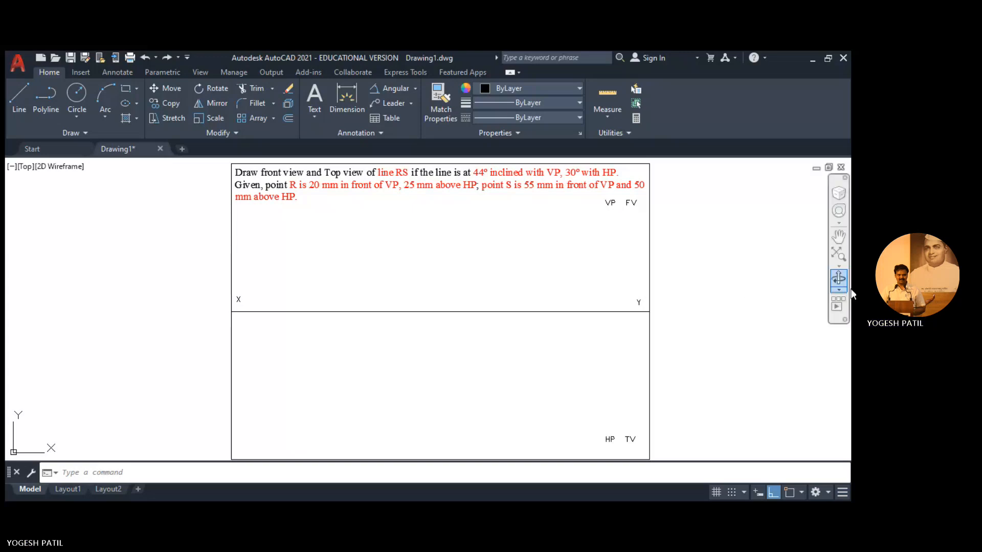
Draw r's locus lines from one XY projector point, 25 mm above and 20 mm below.
{"action": "left_click", "coordinate": [19, 101]}
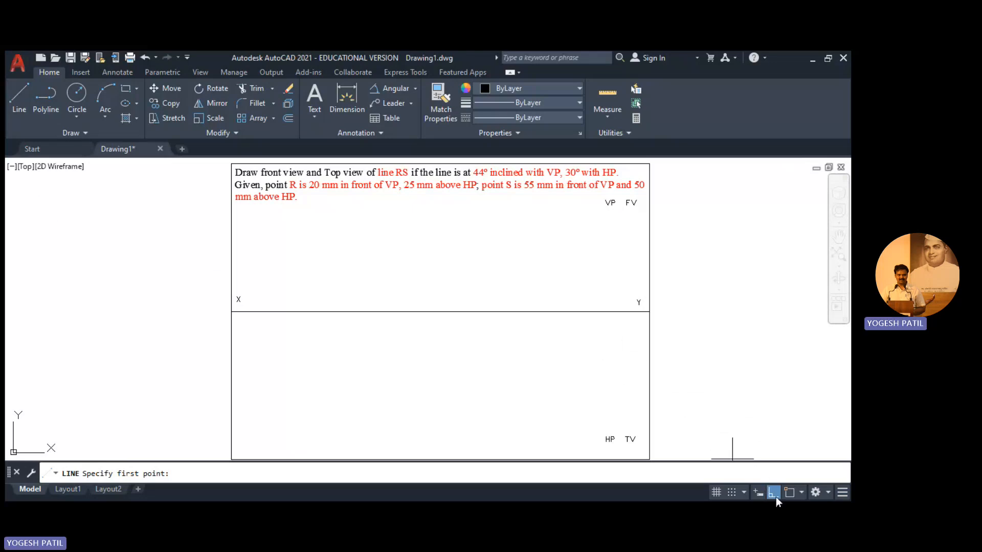
{"action": "mouse_move", "coordinate": [791, 498]}
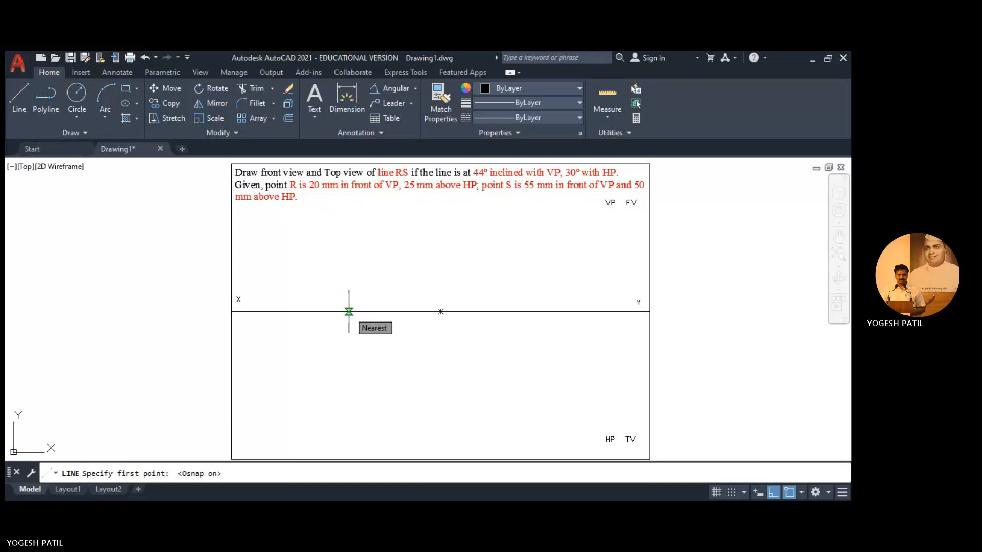
{"action": "left_click", "coordinate": [348, 311]}
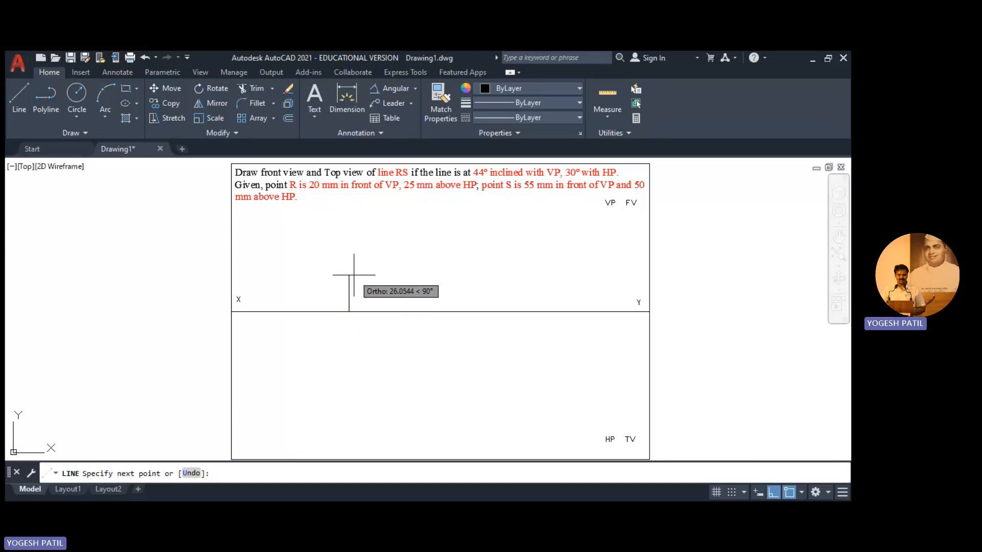
{"action": "type", "text": "25"}
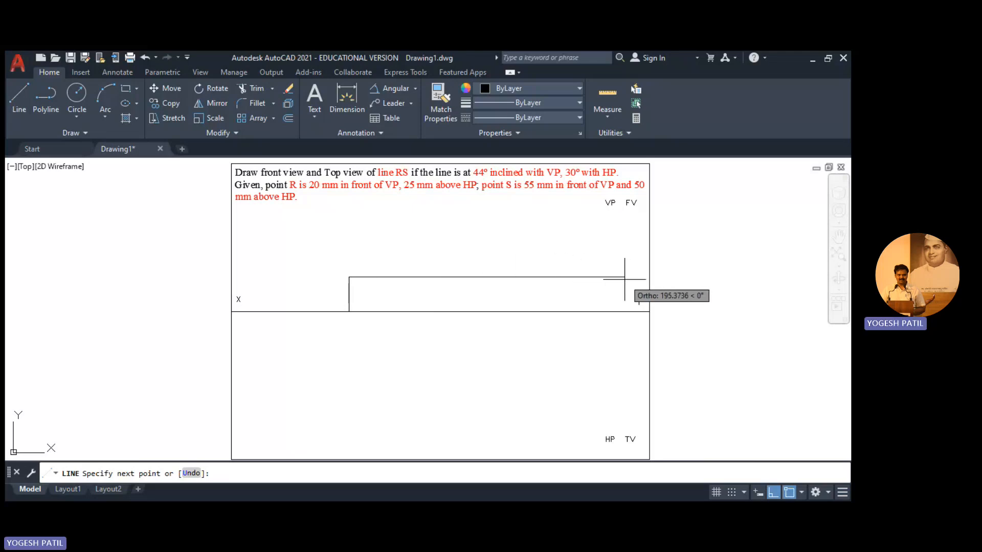
{"action": "left_click", "coordinate": [624, 276]}
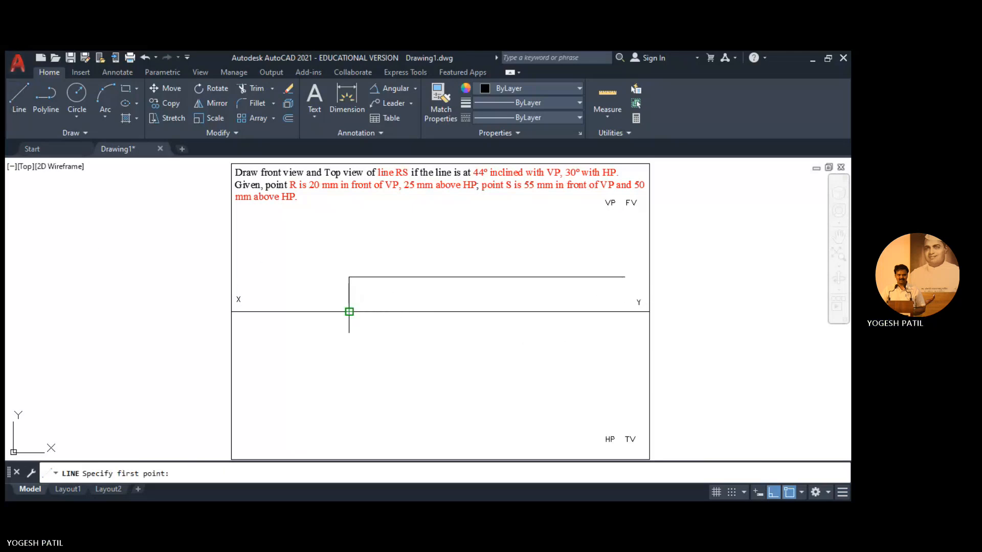
{"action": "left_click", "coordinate": [349, 312]}
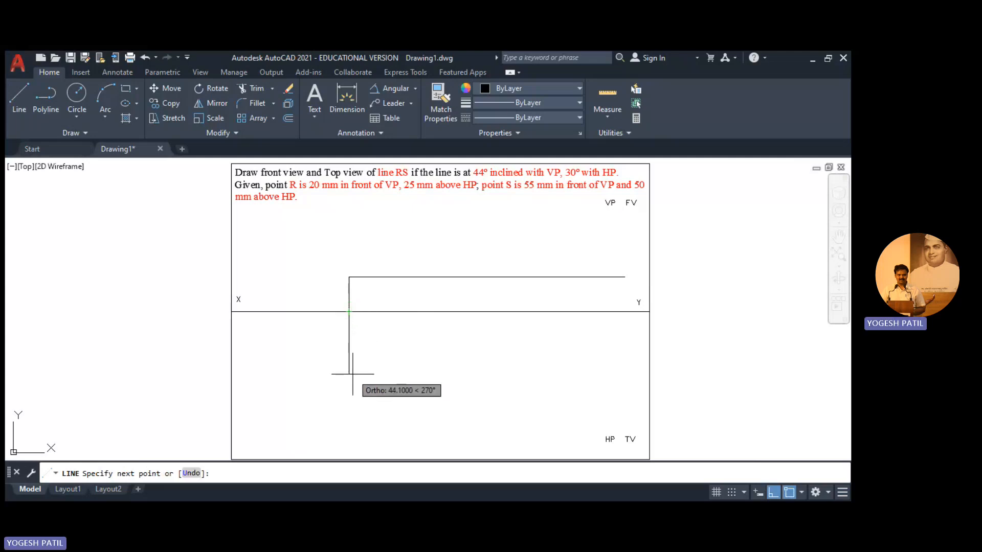
{"action": "mouse_move", "coordinate": [350, 360]}
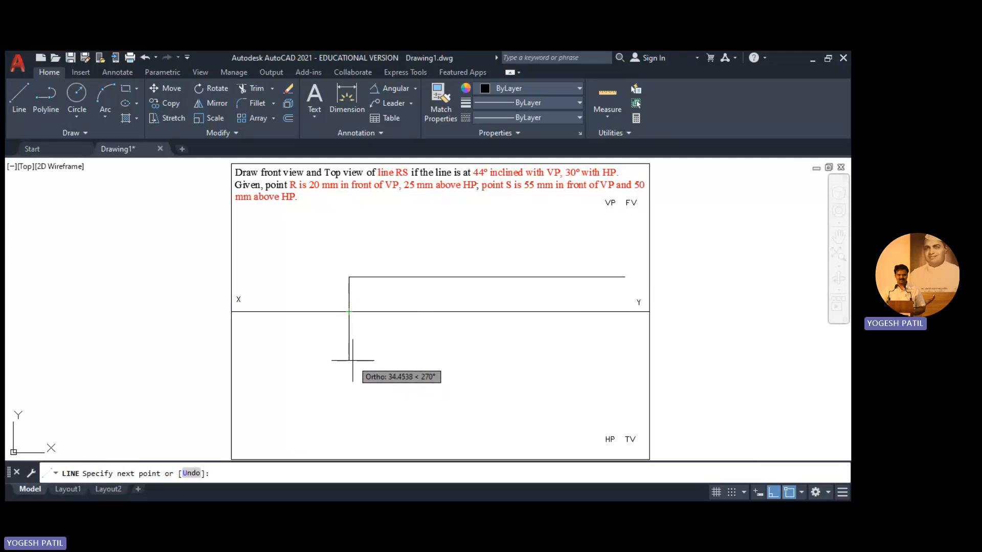
{"action": "type", "text": "20"}
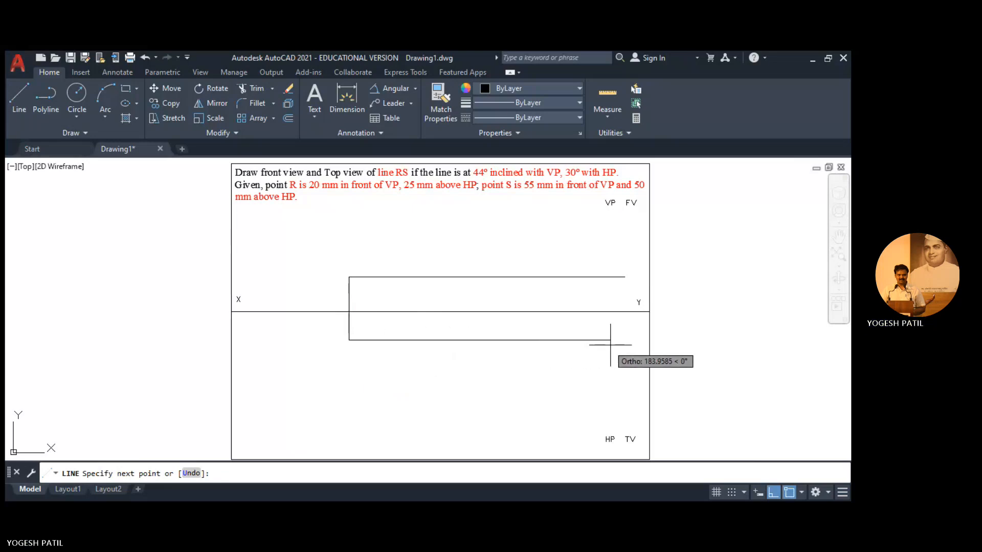
{"action": "mouse_move", "coordinate": [630, 344]}
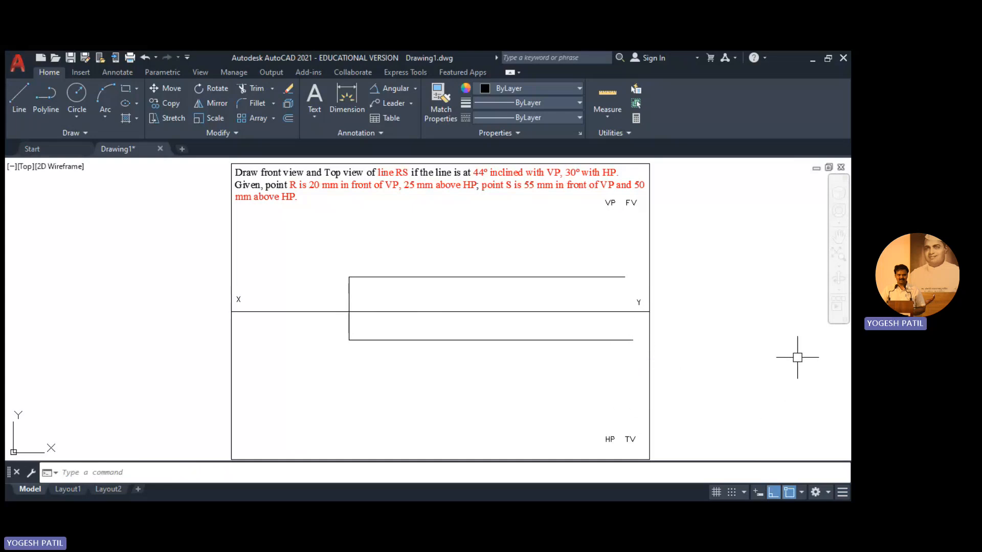
{"action": "mouse_move", "coordinate": [519, 207]}
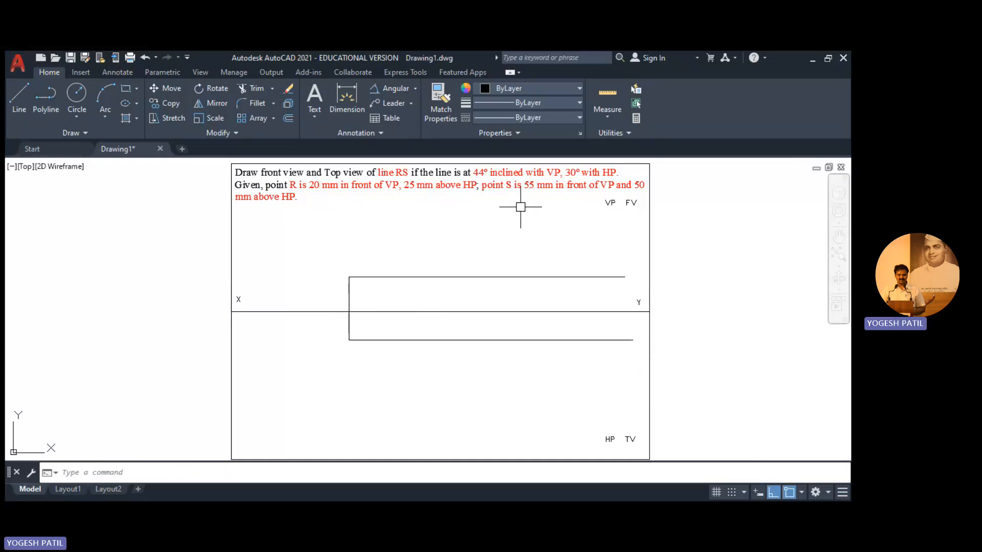
{"action": "mouse_move", "coordinate": [330, 229]}
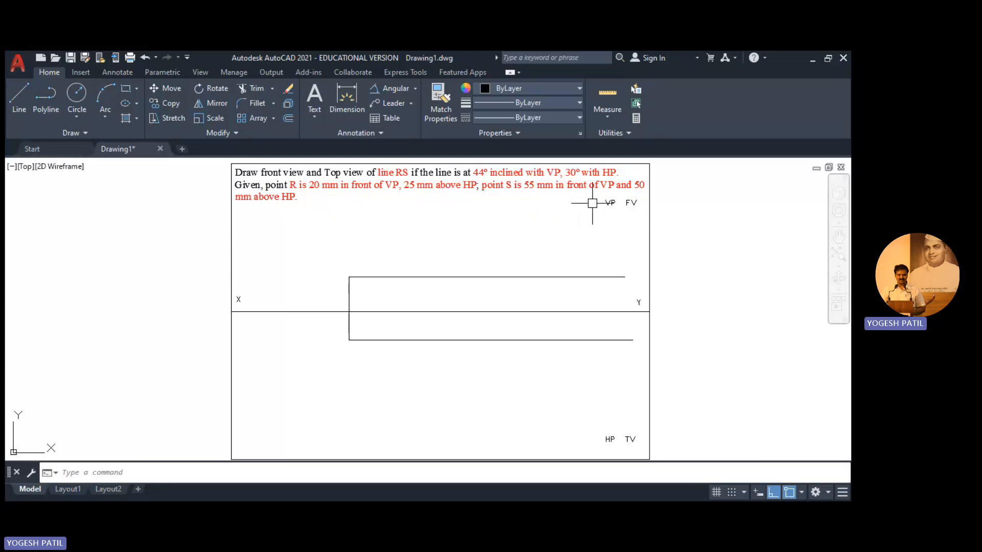
Draw s's locus lines from a nearer XY point, above XY and 55 mm below.
{"action": "left_click", "coordinate": [19, 100]}
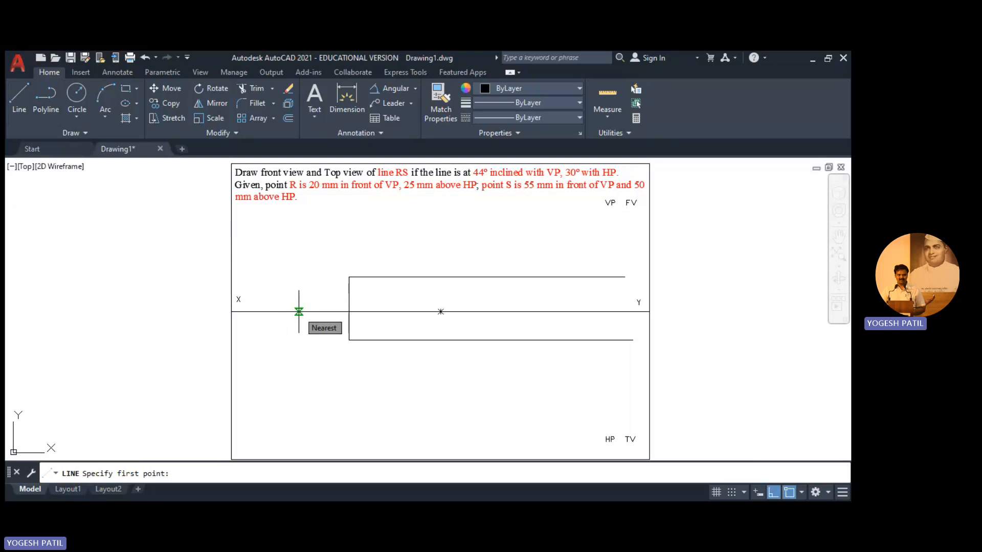
{"action": "mouse_move", "coordinate": [326, 312]}
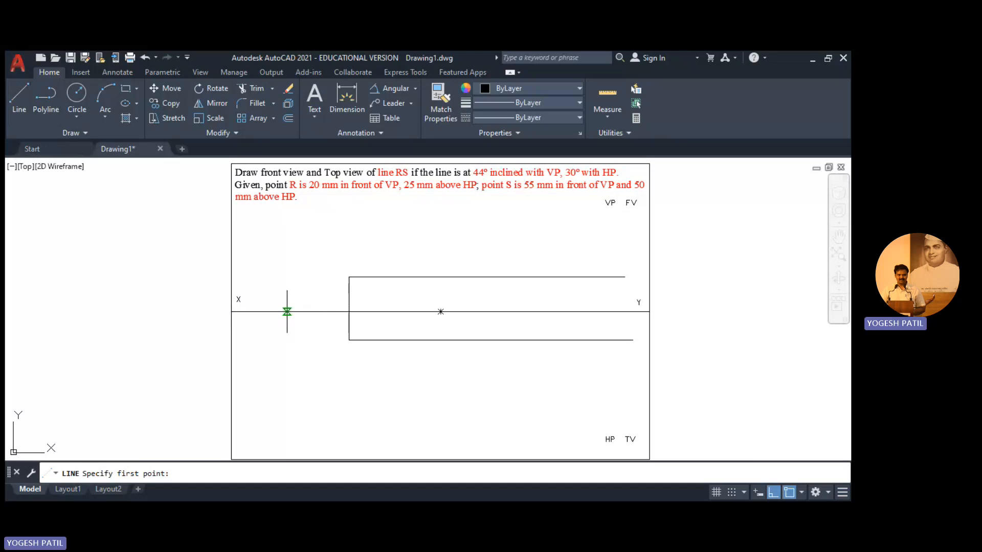
{"action": "mouse_move", "coordinate": [287, 312]}
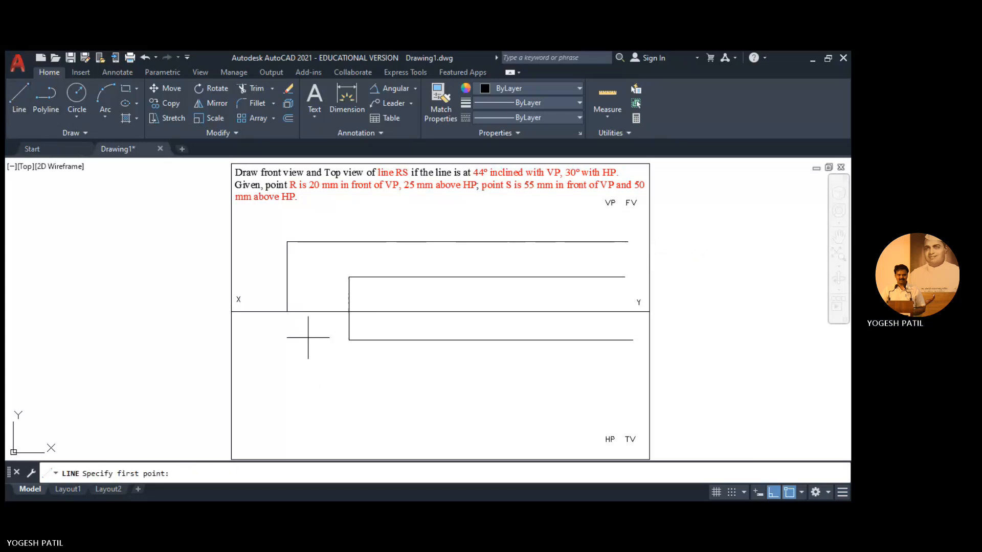
{"action": "left_click", "coordinate": [287, 312]}
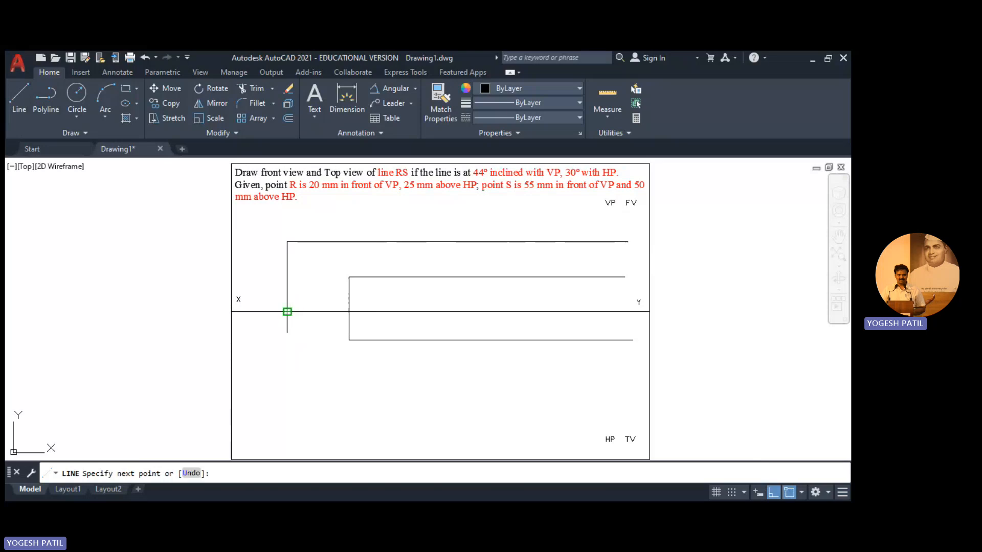
{"action": "type", "text": "55"}
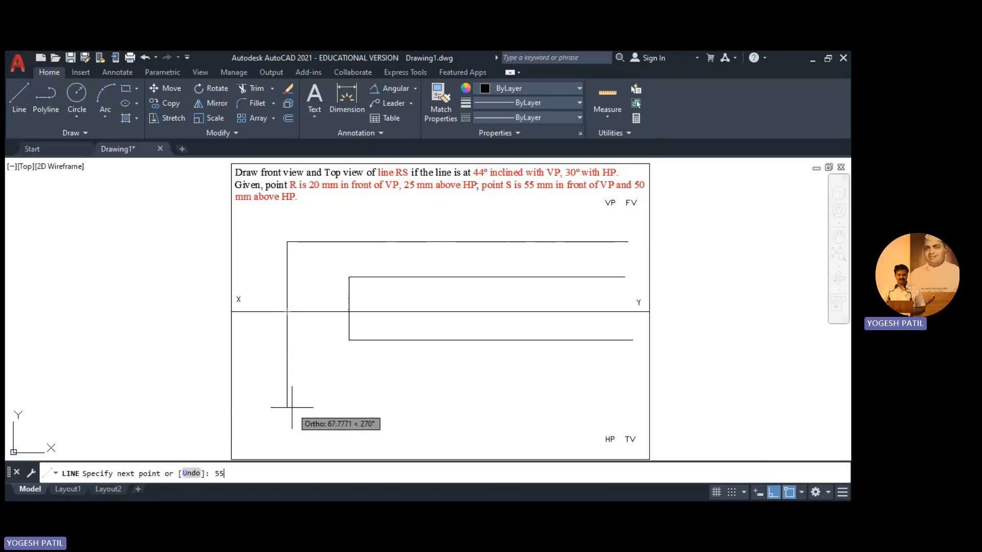
{"action": "key", "text": "enter"}
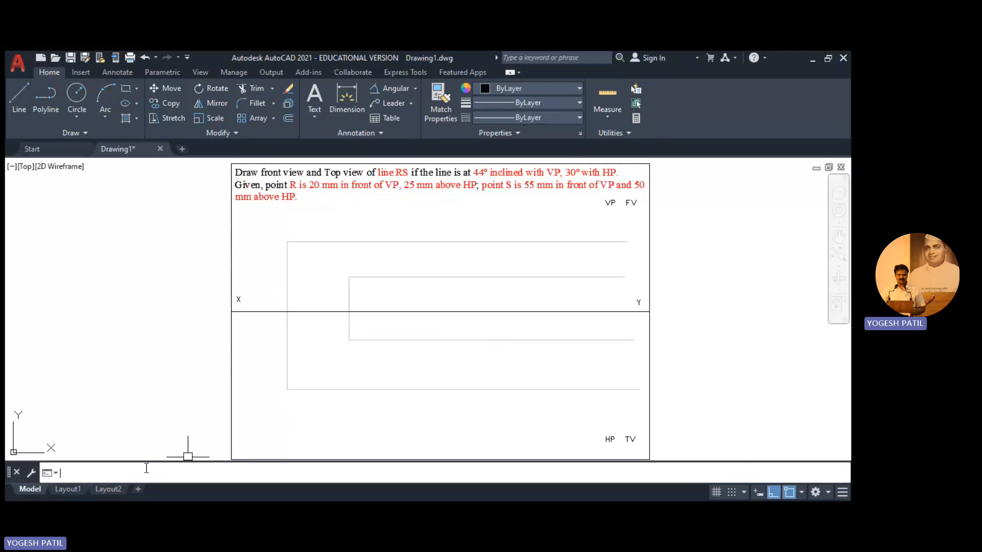
Write 'Locus of' DTEXT labels on the upper and lower locus lines.
{"action": "type", "text": "dtex"}
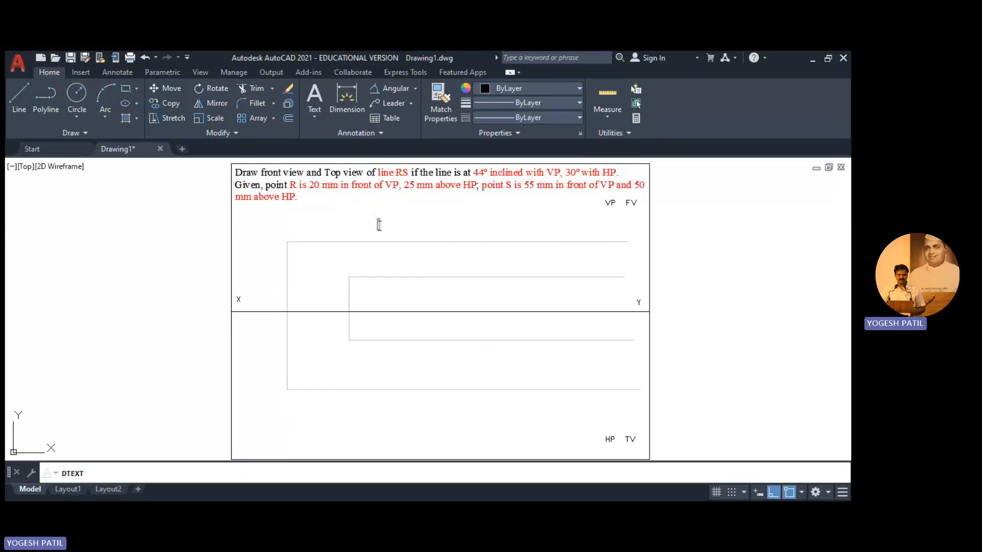
{"action": "mouse_move", "coordinate": [346, 283]}
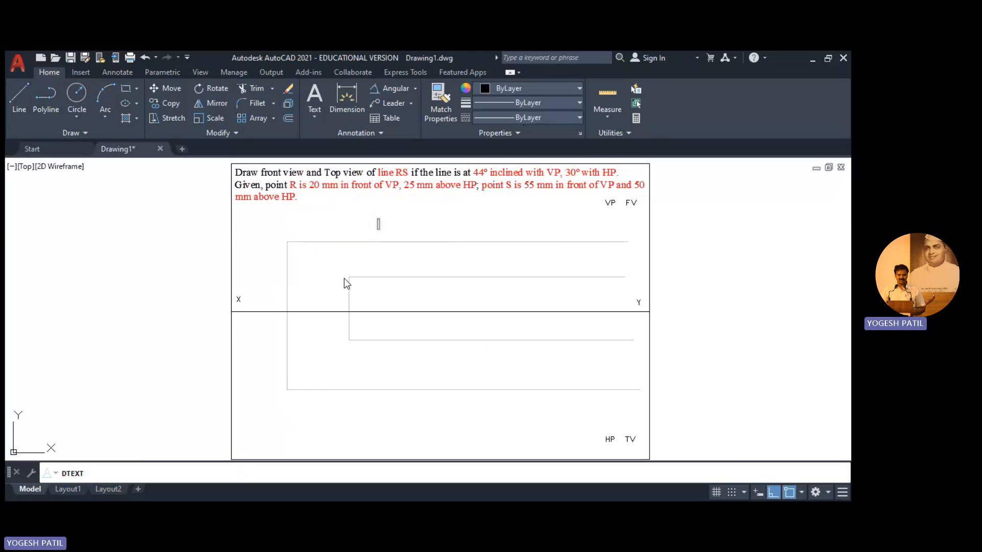
{"action": "mouse_move", "coordinate": [593, 282]}
{"action": "type", "text": "r'"}
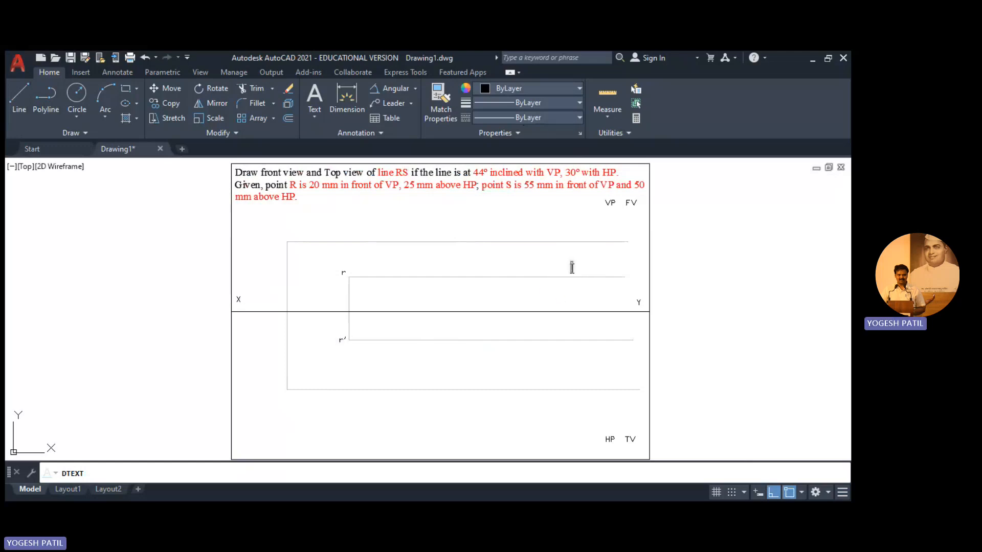
{"action": "type", "text": "Locus of r"}
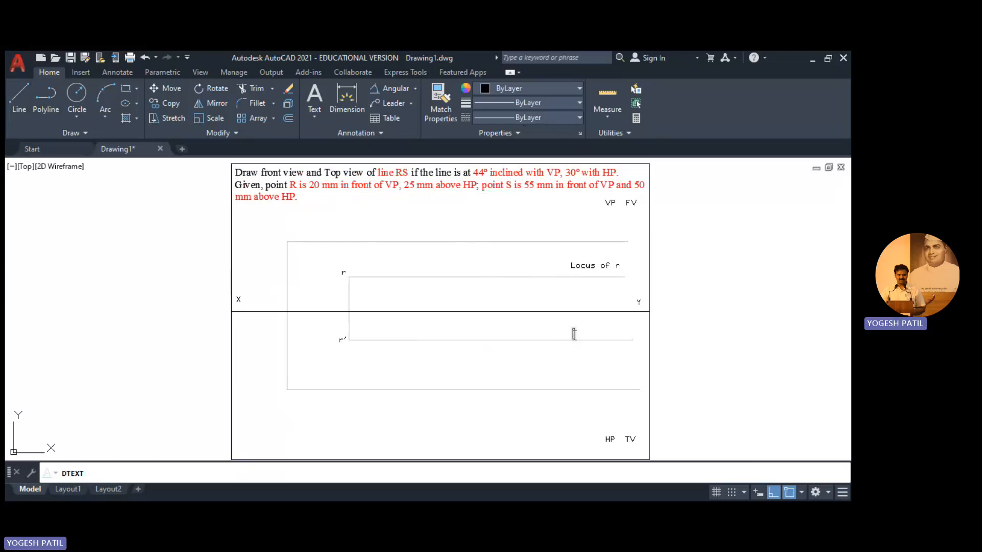
{"action": "type", "text": "Locus of"}
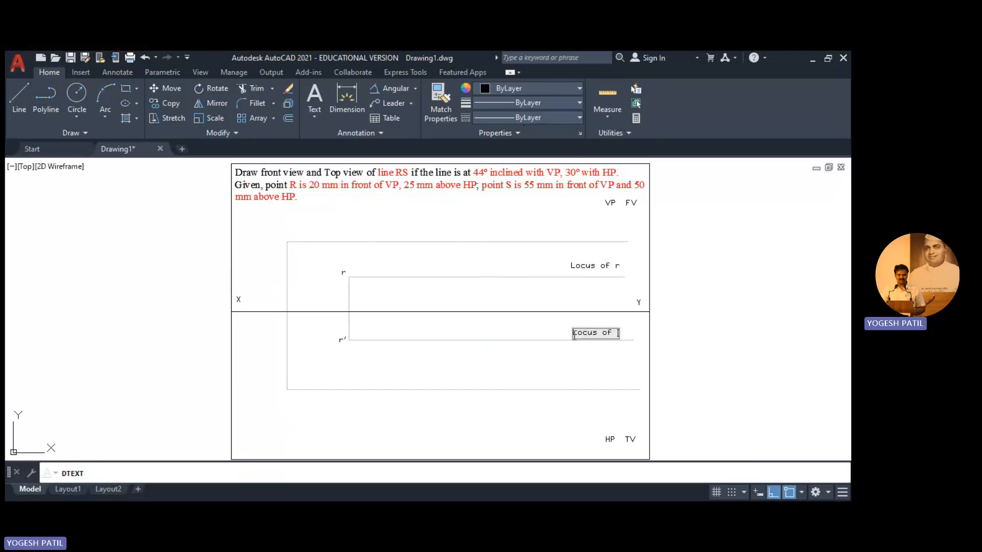
{"action": "type", "text": "r'"}
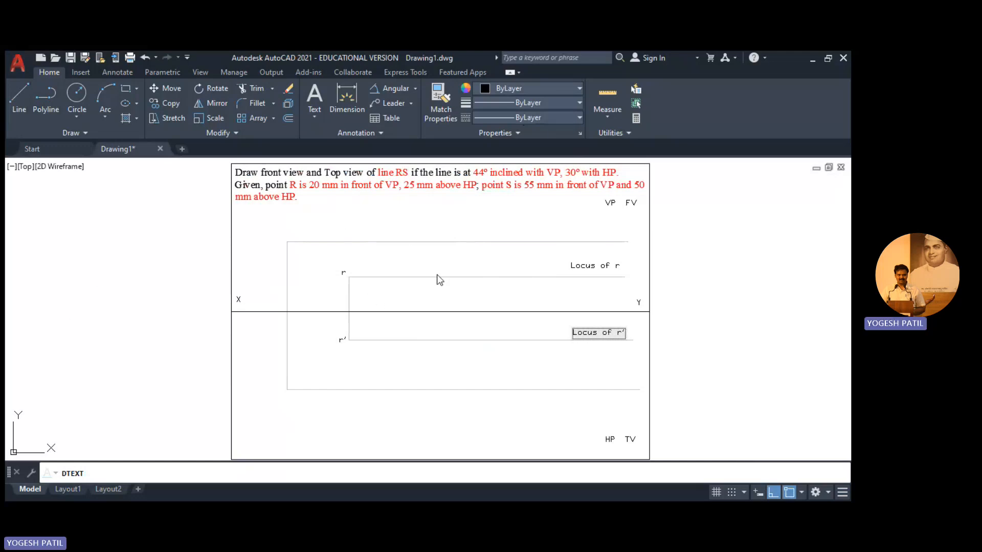
{"action": "mouse_move", "coordinate": [572, 239]}
{"action": "type", "text": "Locus of s"}
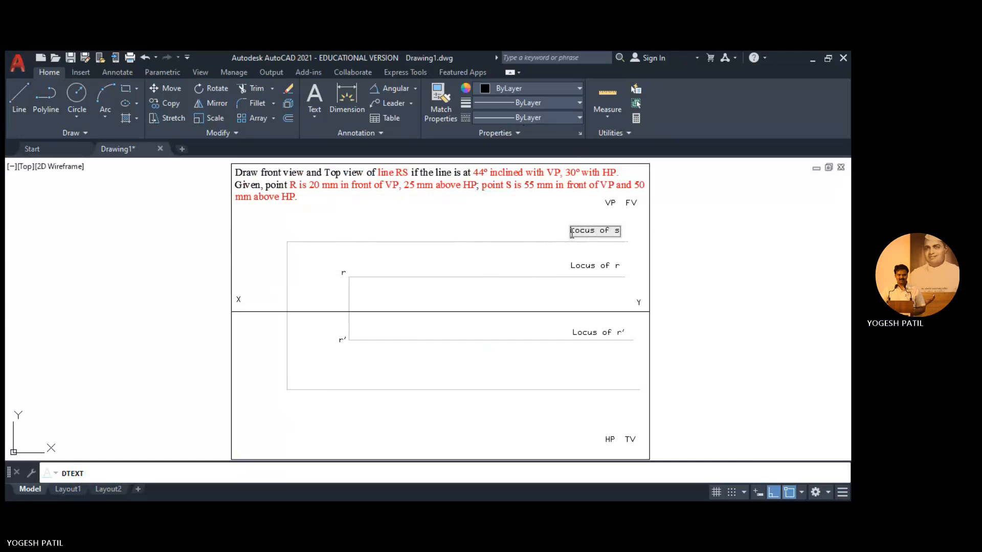
{"action": "left_click", "coordinate": [574, 382]}
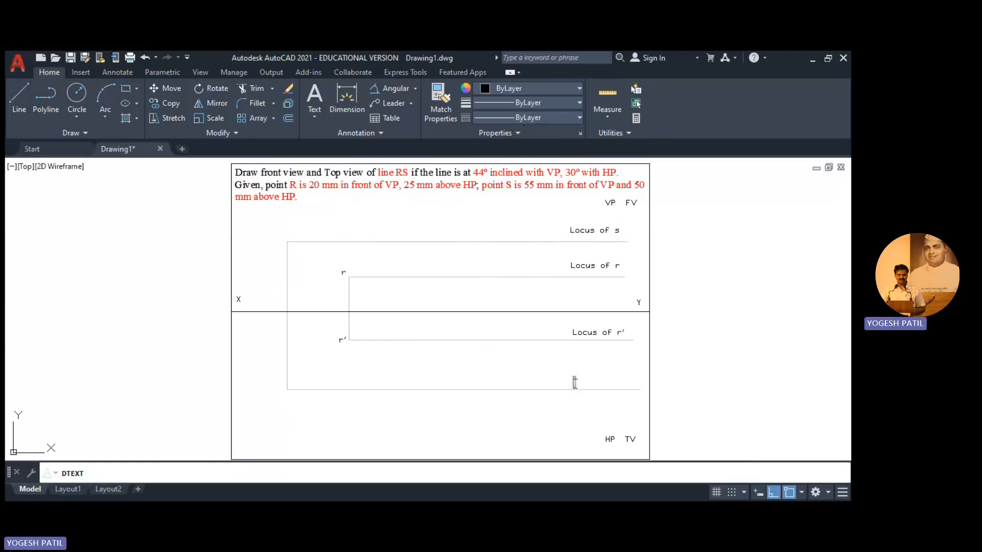
{"action": "type", "text": "Locus of s'"}
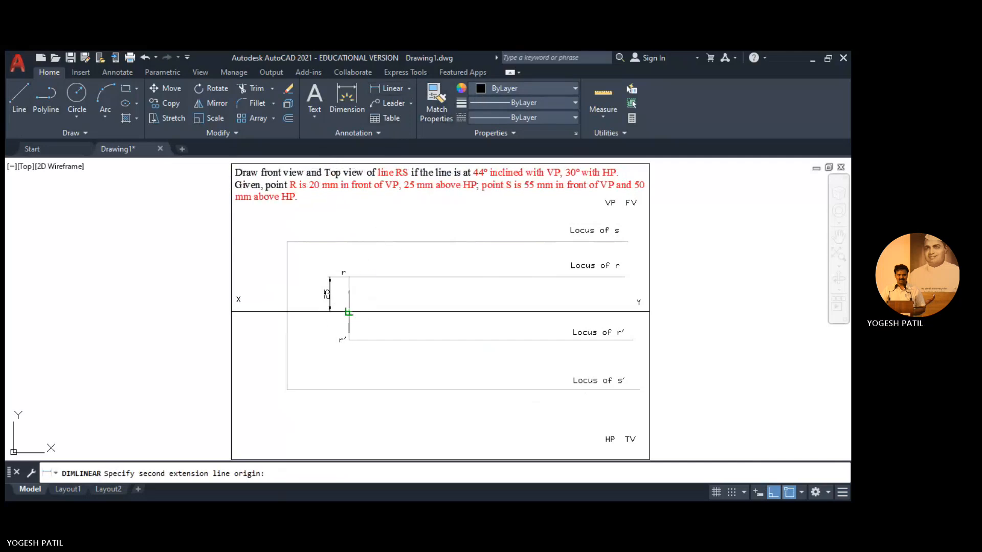
Add vertical dimensions 25, 20, 50 and 55 from XY to the locus lines.
{"action": "left_click", "coordinate": [348, 341]}
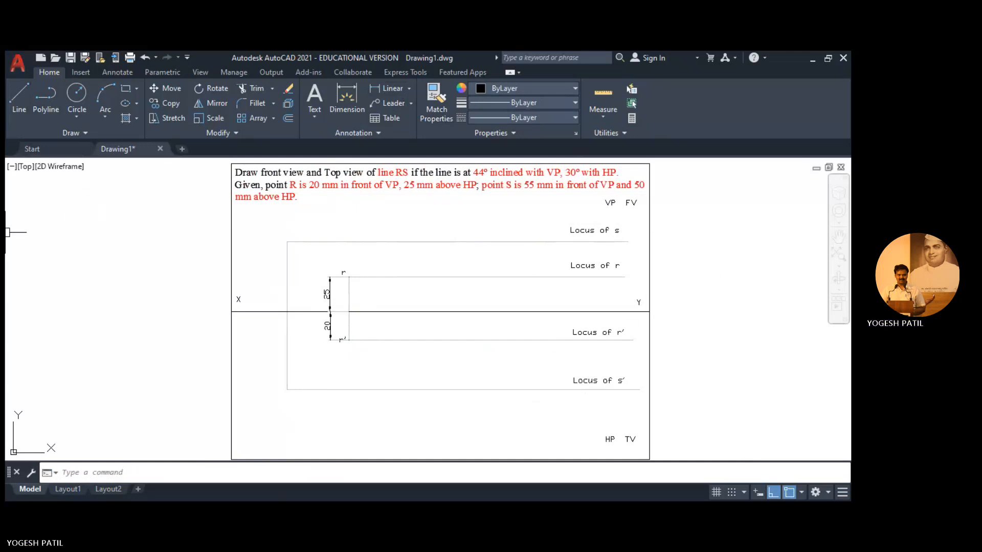
{"action": "left_click", "coordinate": [390, 88]}
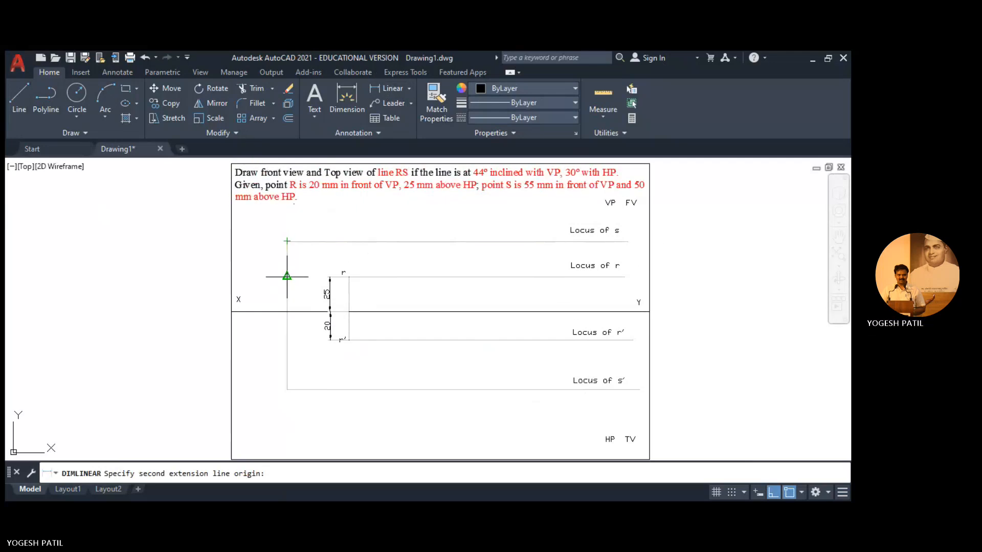
{"action": "left_click", "coordinate": [288, 312]}
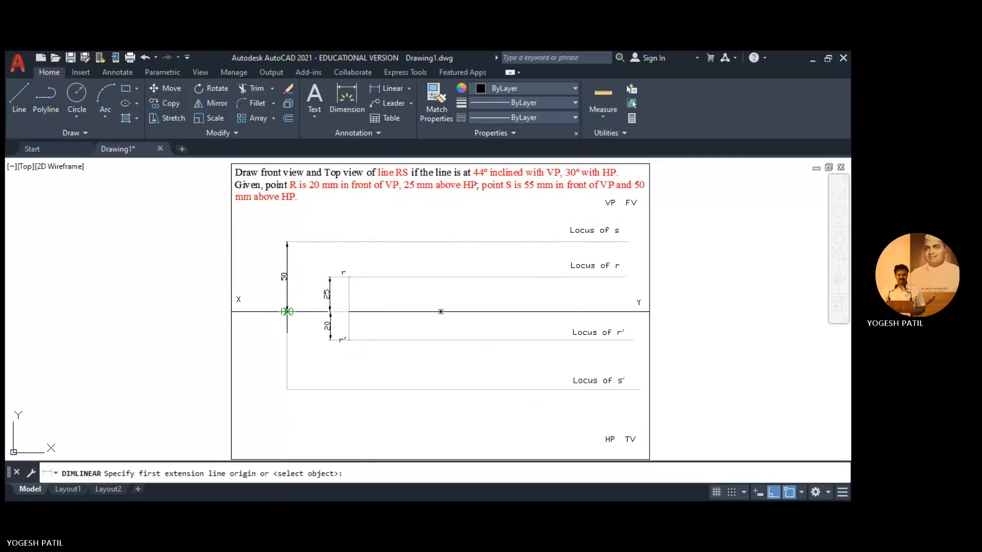
{"action": "left_click", "coordinate": [287, 312]}
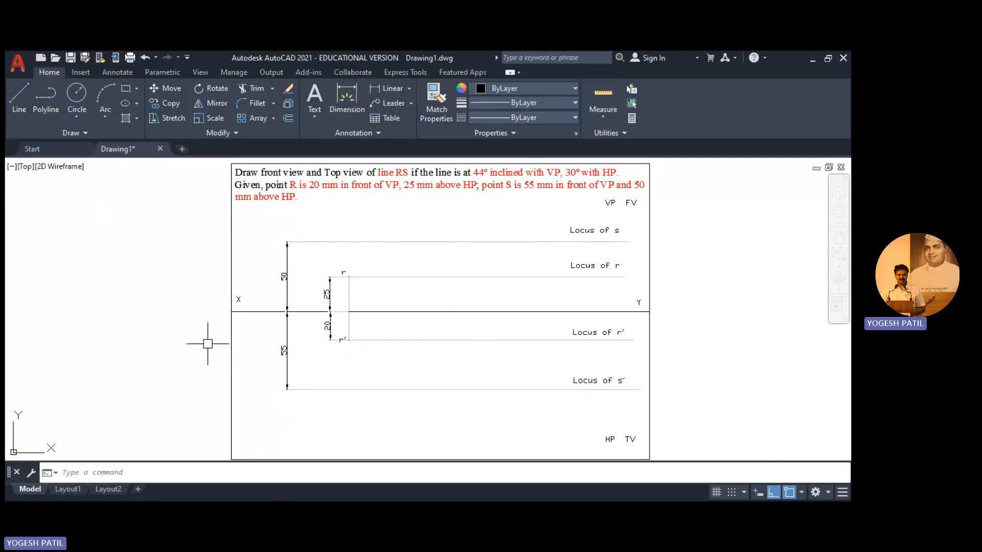
{"action": "mouse_move", "coordinate": [198, 161]}
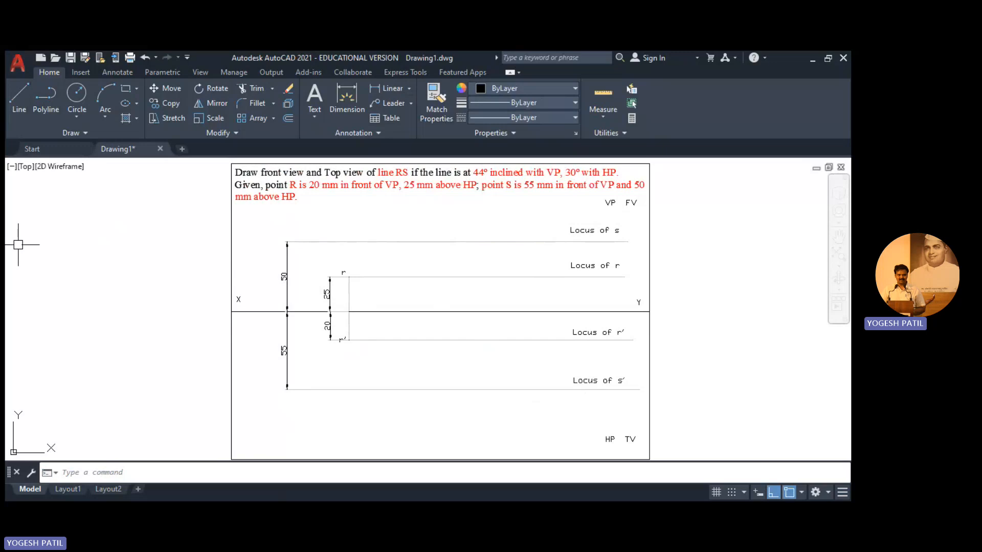
{"action": "mouse_move", "coordinate": [455, 227]}
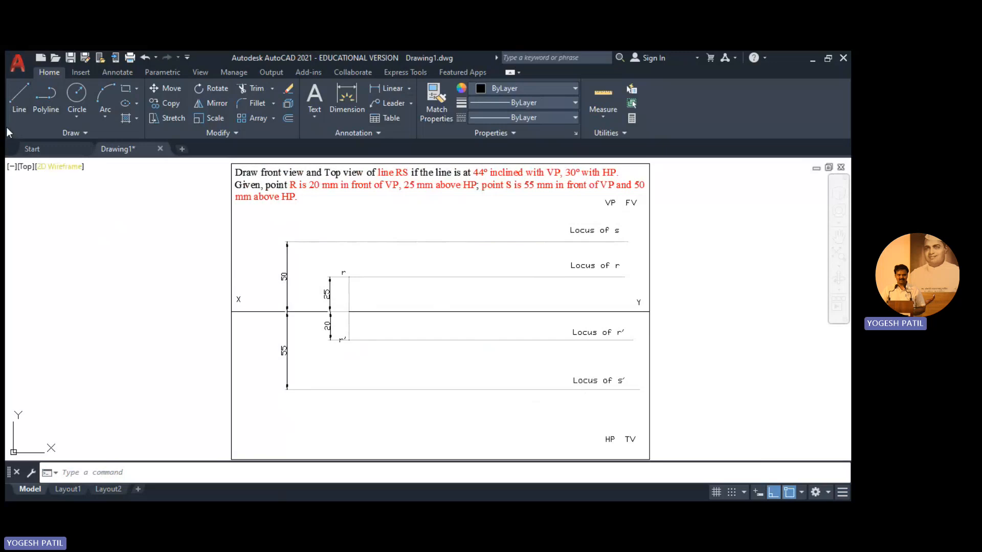
Draw an 80-long inclined line from r with polar tracking on.
{"action": "left_click", "coordinate": [18, 100]}
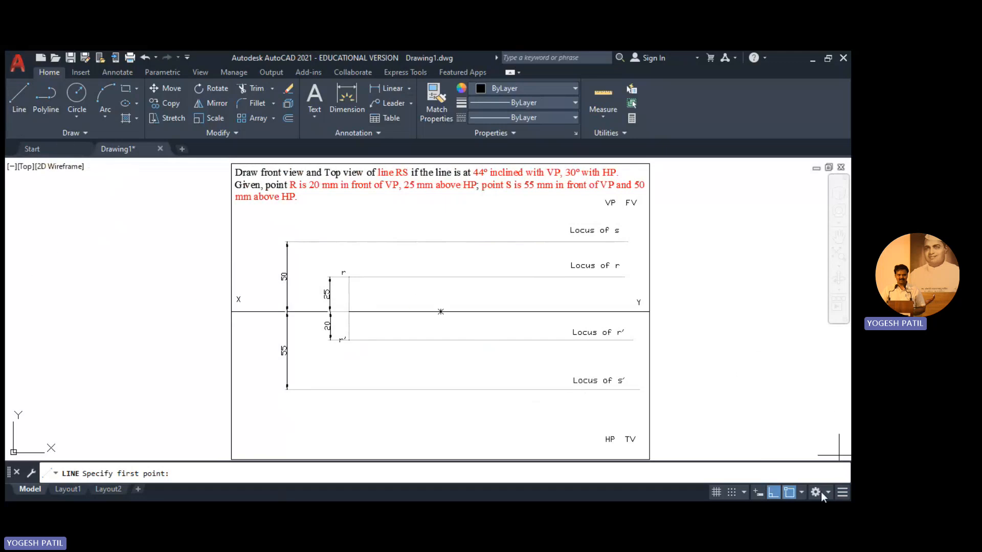
{"action": "left_click", "coordinate": [773, 492]}
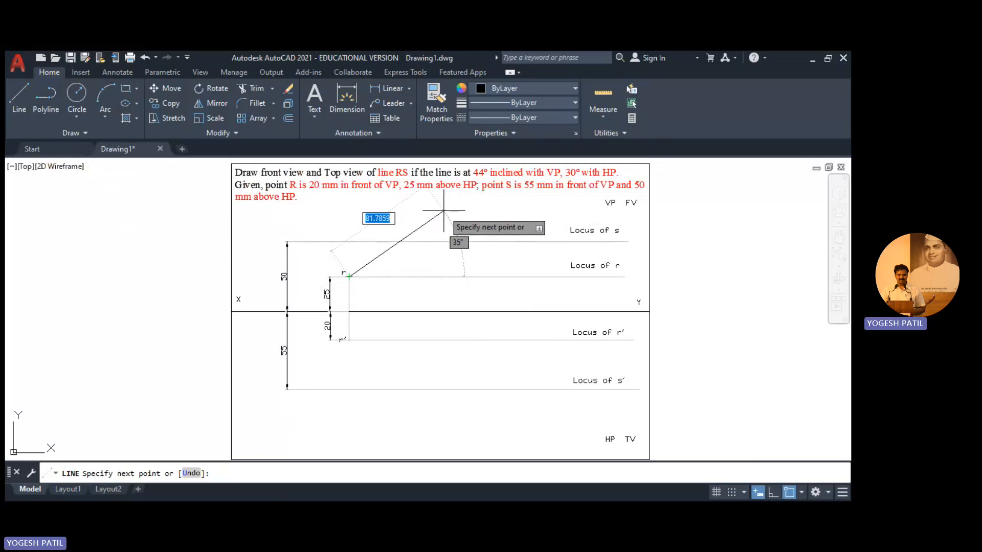
{"action": "type", "text": "80"}
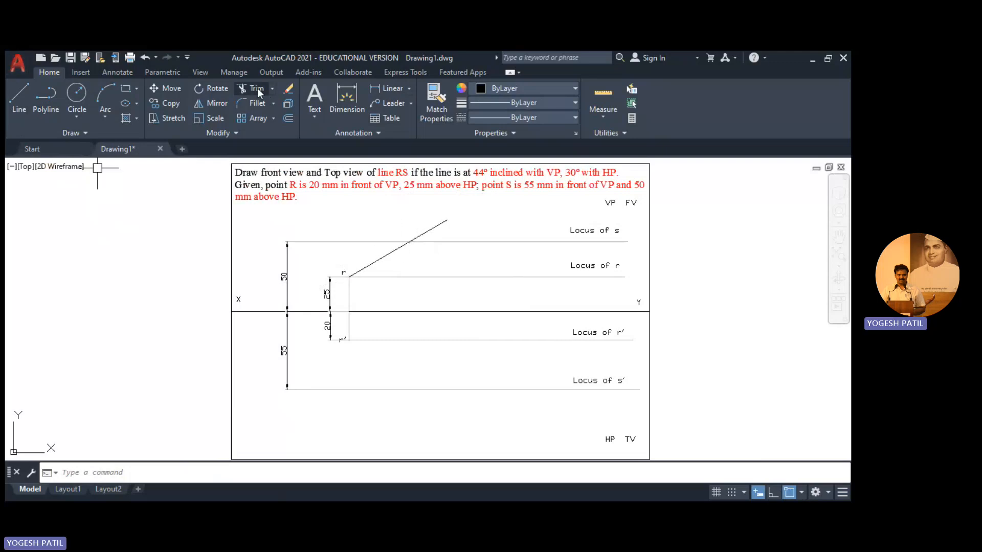
Trim the line at the locus of s and place the 's' label at its end.
{"action": "left_click", "coordinate": [256, 87]}
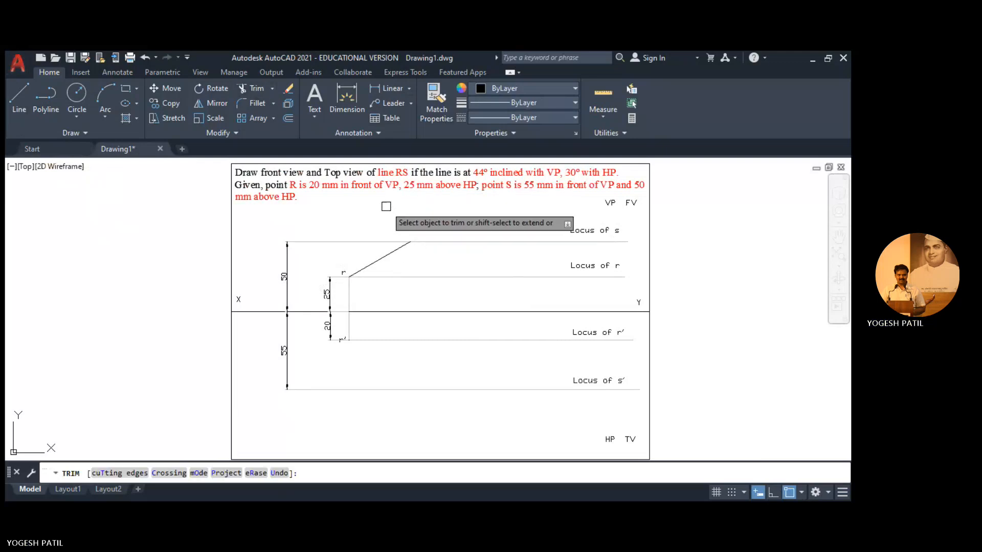
{"action": "left_click", "coordinate": [407, 243]}
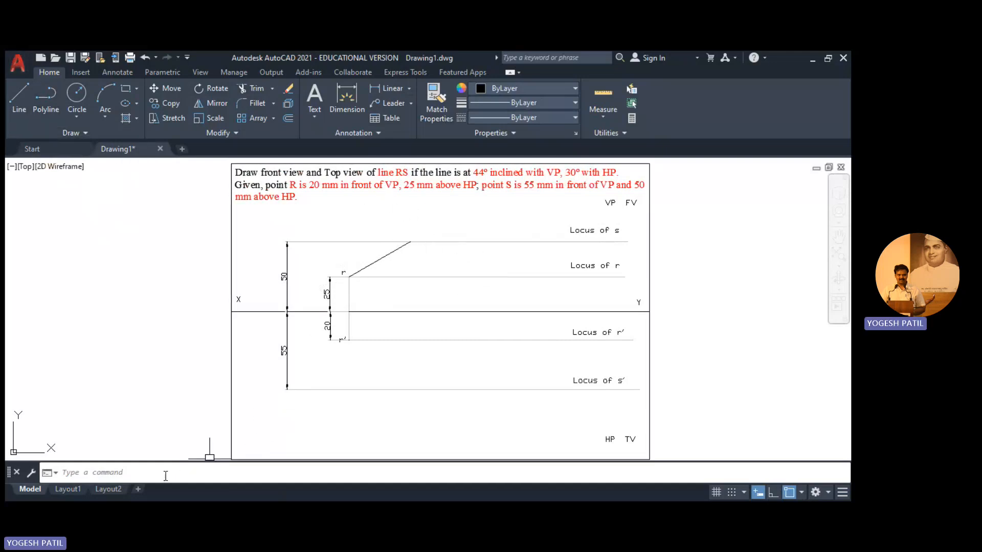
{"action": "type", "text": "d"}
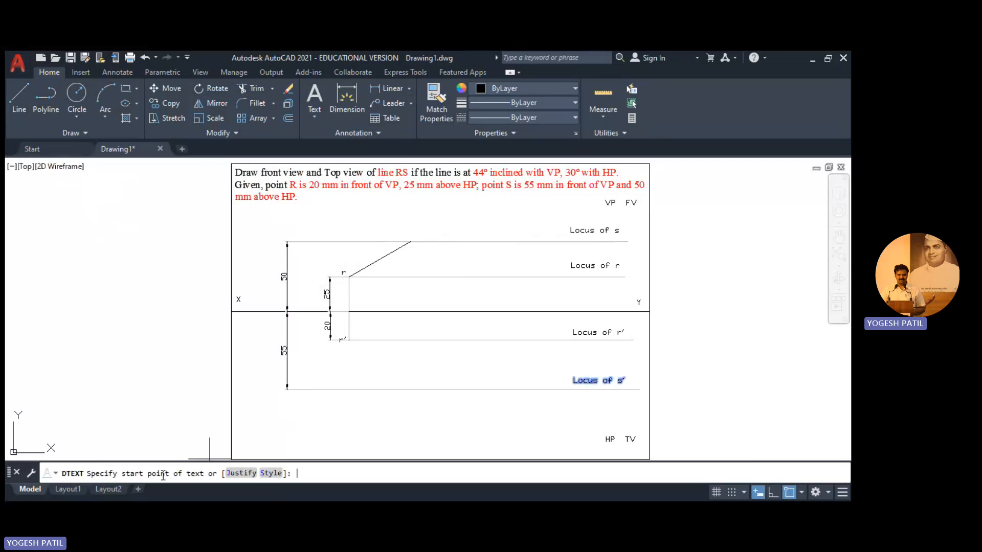
{"action": "left_click", "coordinate": [424, 219]}
{"action": "type", "text": "dt"}
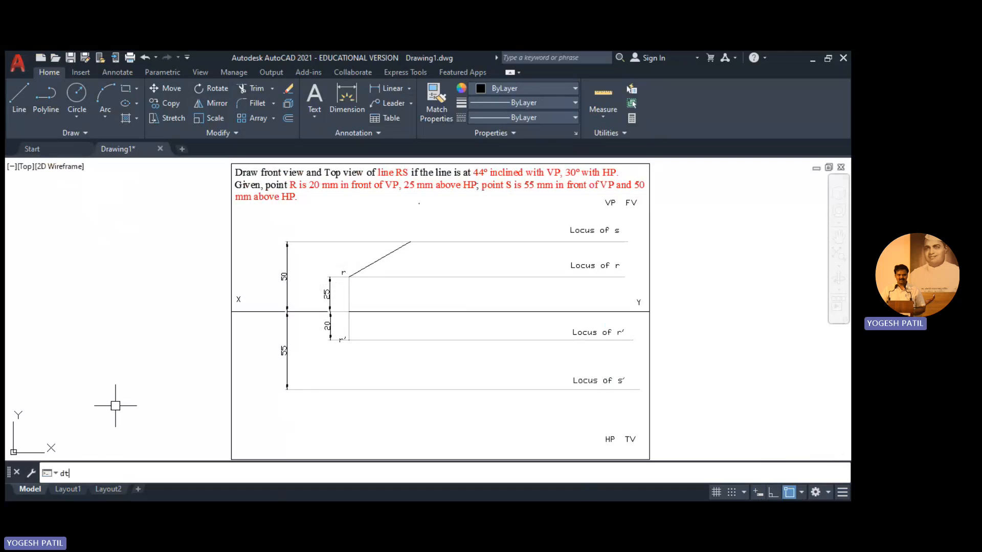
{"action": "key", "text": "enter"}
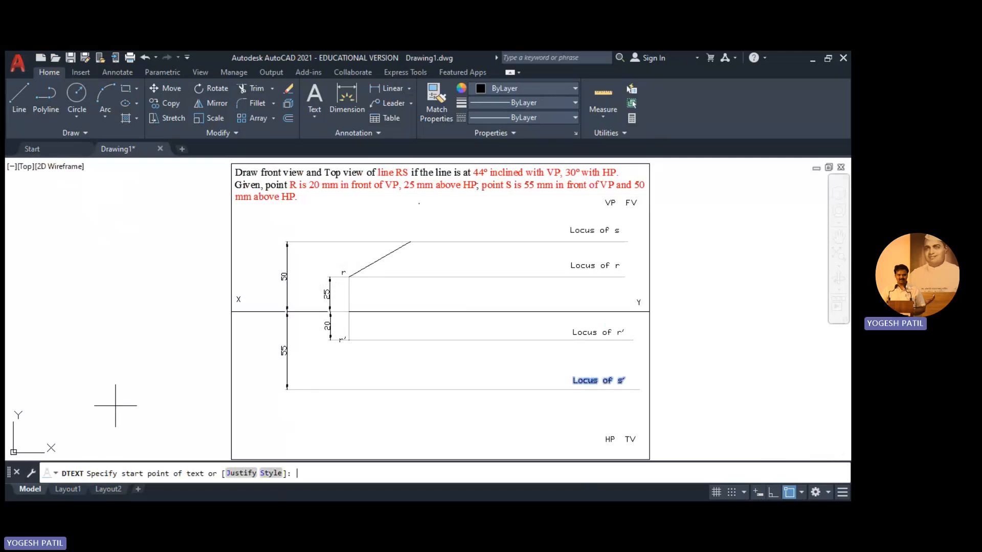
{"action": "left_click", "coordinate": [454, 212]}
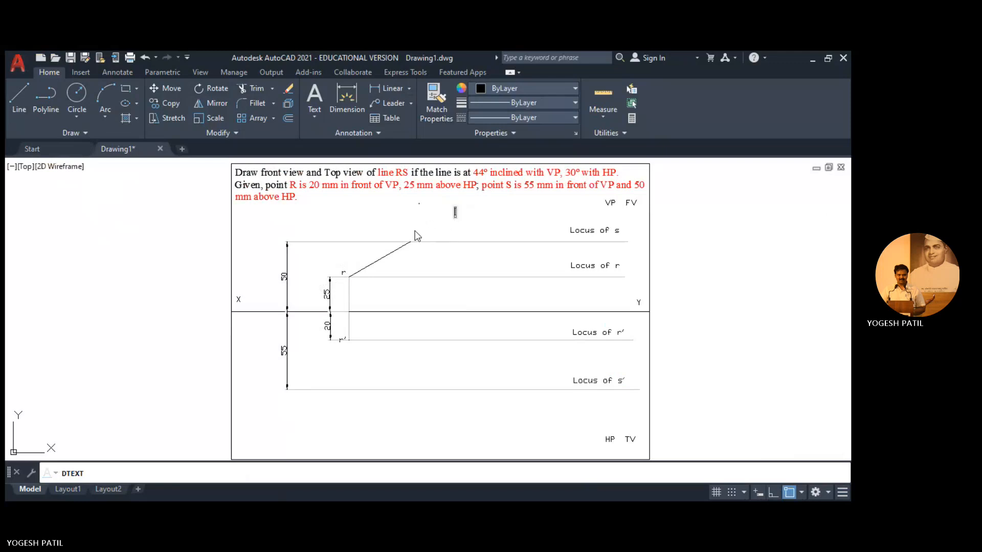
{"action": "mouse_move", "coordinate": [412, 242]}
{"action": "type", "text": "s"}
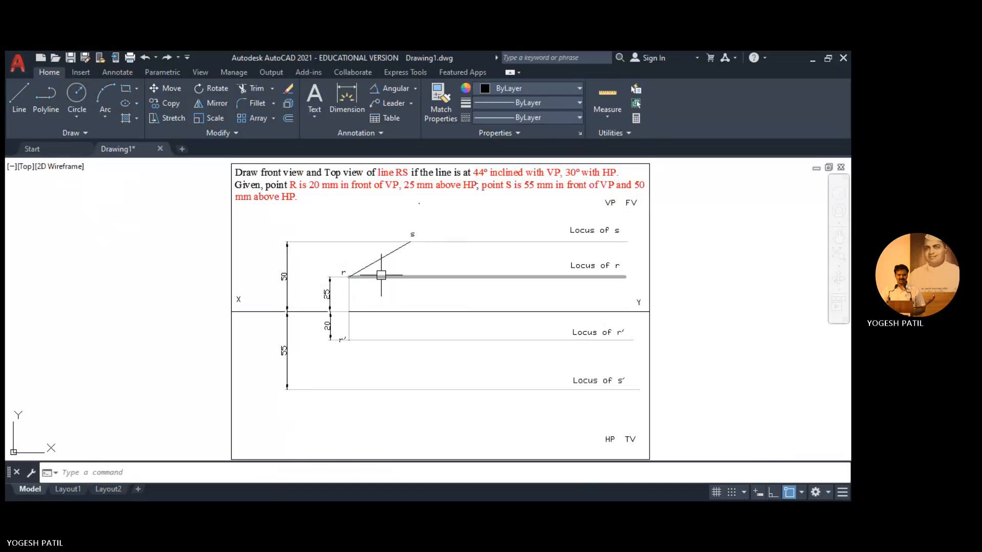
Add a 30° angular dimension to r's locus and a 50 aligned dimension along rs.
{"action": "left_click", "coordinate": [391, 88]}
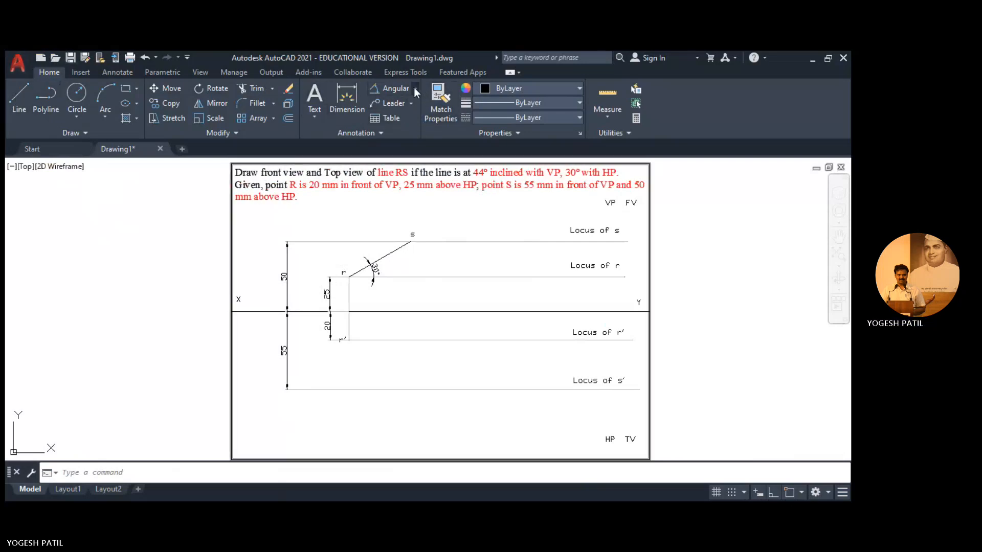
{"action": "left_click", "coordinate": [394, 87]}
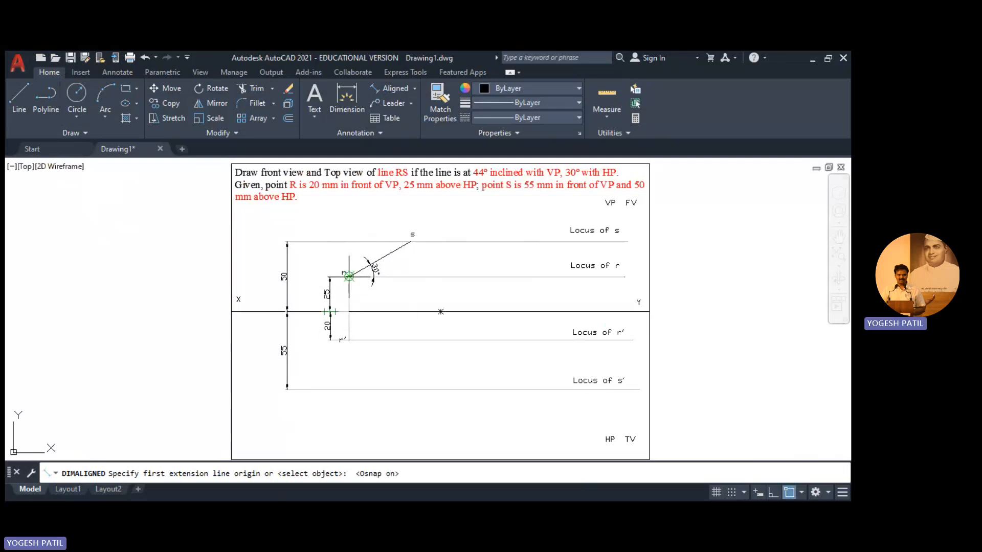
{"action": "left_click", "coordinate": [410, 243]}
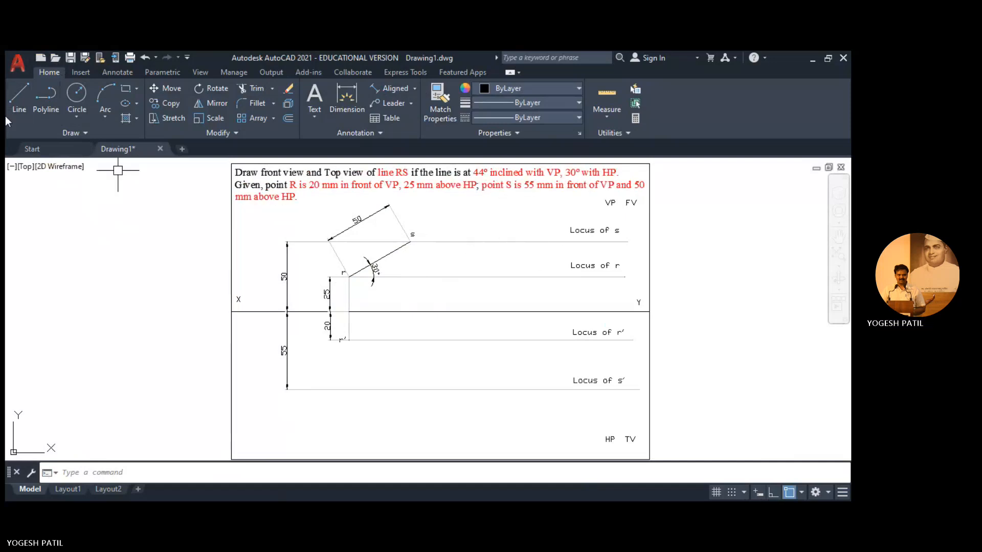
{"action": "left_click", "coordinate": [19, 97]}
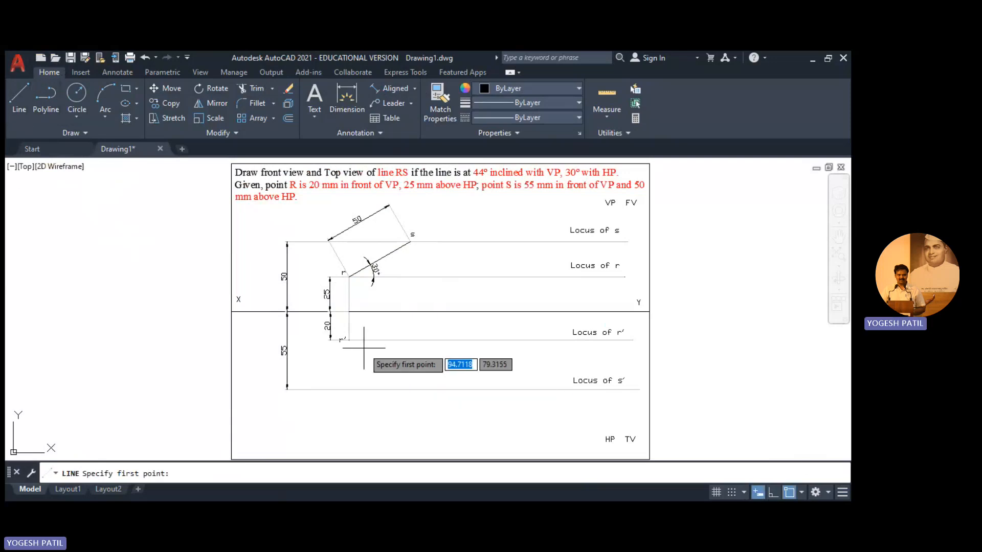
{"action": "mouse_move", "coordinate": [349, 340]}
{"action": "type", "text": "90"}
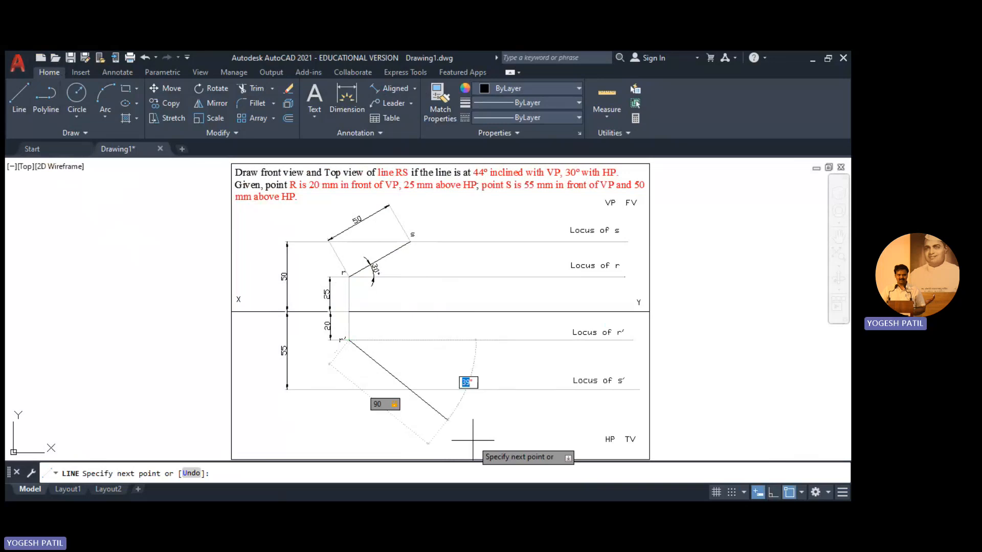
Draw a line from r′ at 44° with length 90 down to the locus of s′.
{"action": "type", "text": "44"}
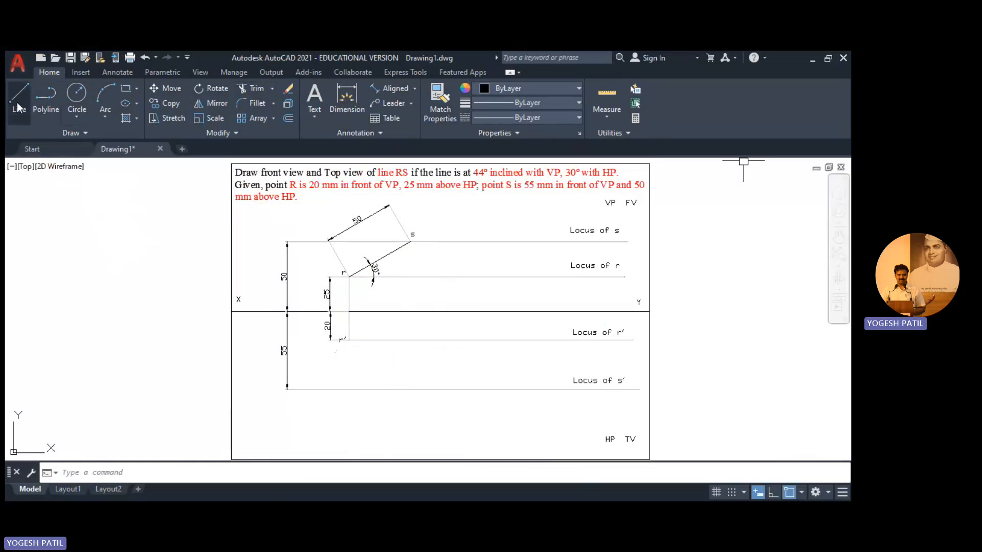
{"action": "left_click", "coordinate": [18, 100]}
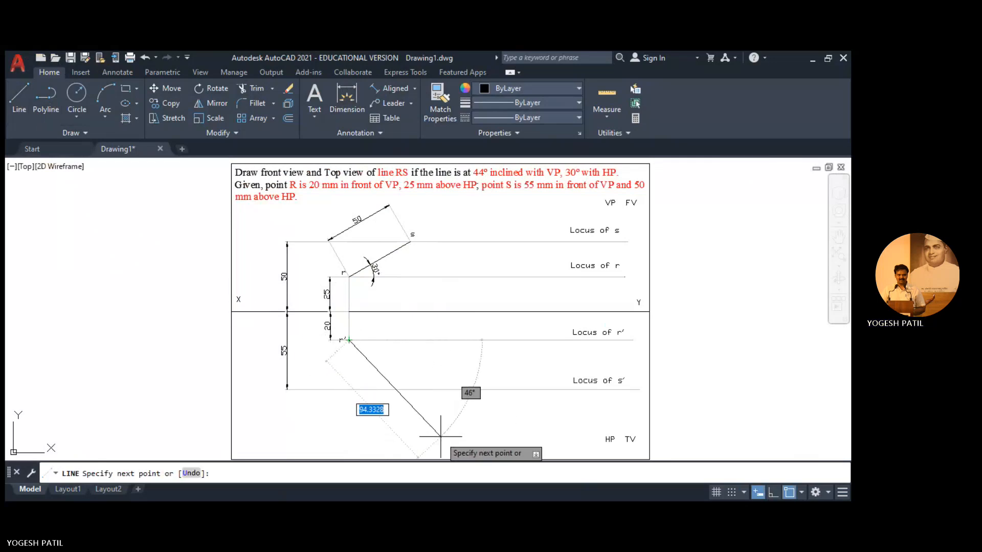
{"action": "type", "text": "90"}
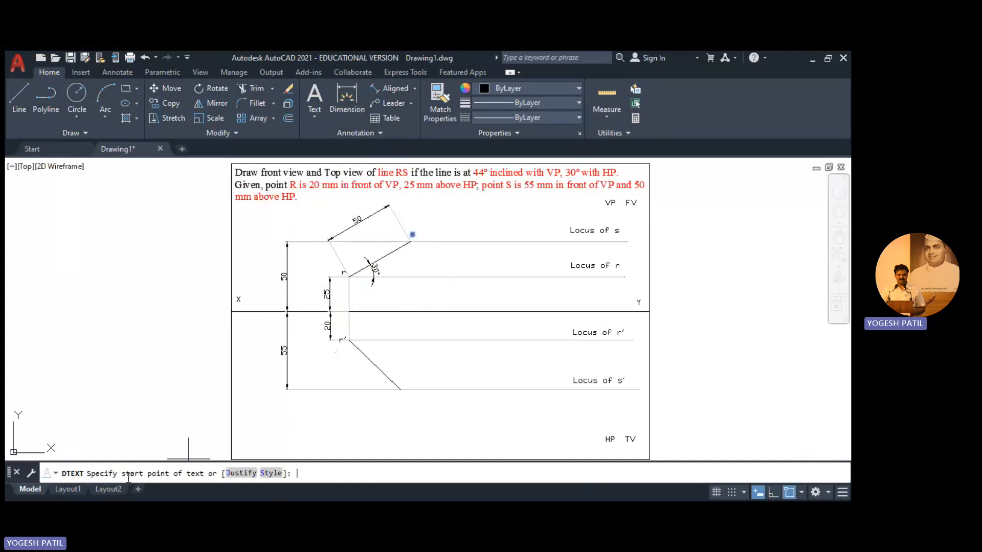
Place the s′ label at the line's lower end with the default text height.
{"action": "left_click", "coordinate": [424, 429]}
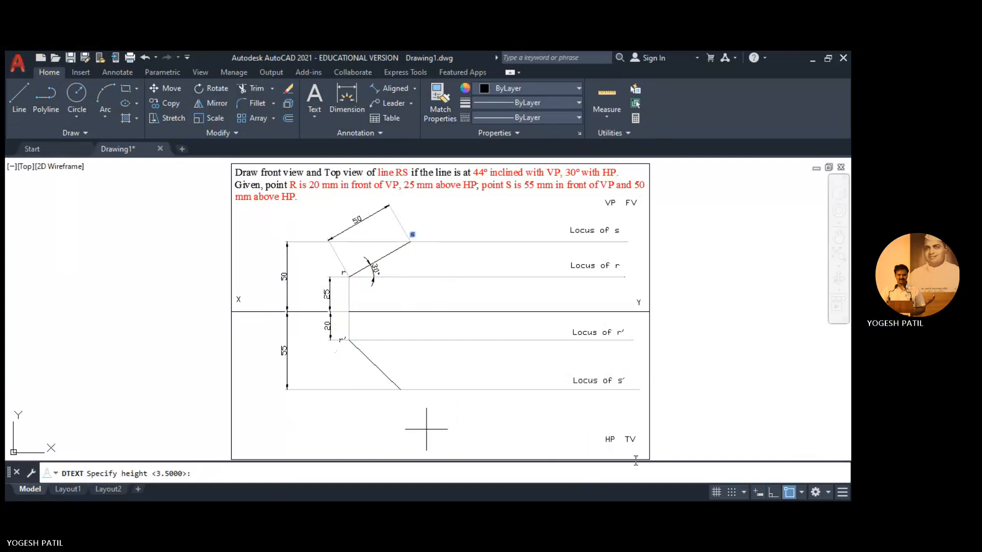
{"action": "key", "text": "enter"}
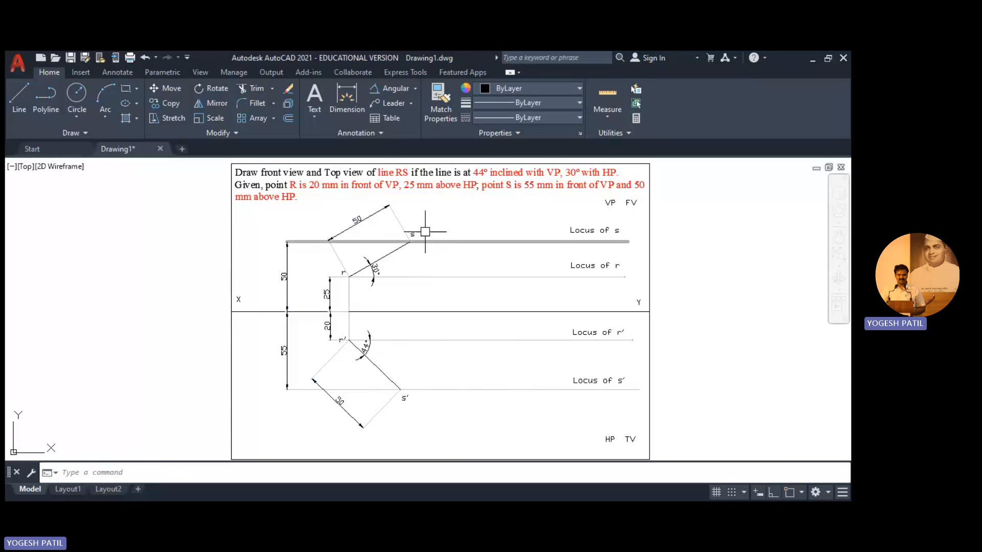
Drop a projector from s, circle from r′ to it, and trim the circle to an arc.
{"action": "left_click", "coordinate": [18, 100]}
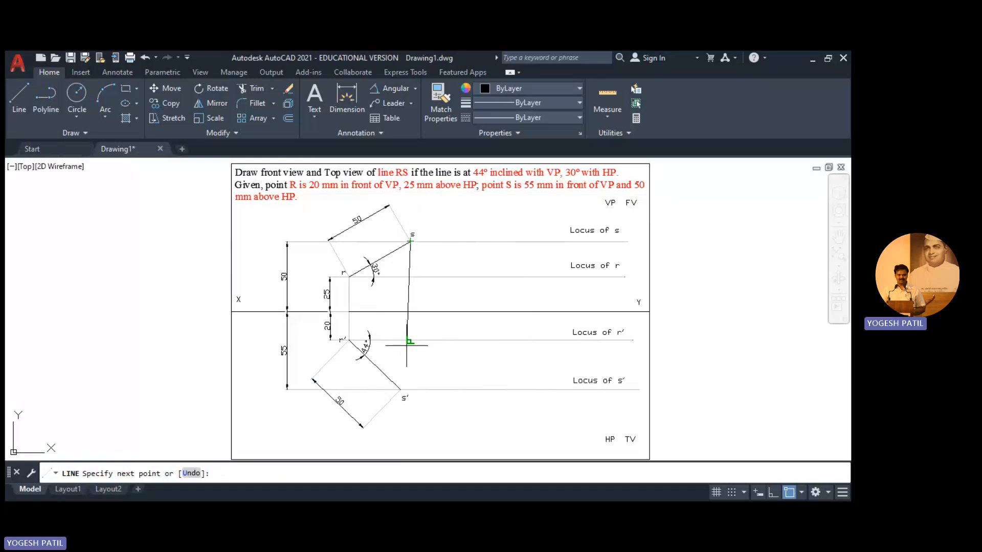
{"action": "mouse_move", "coordinate": [409, 341]}
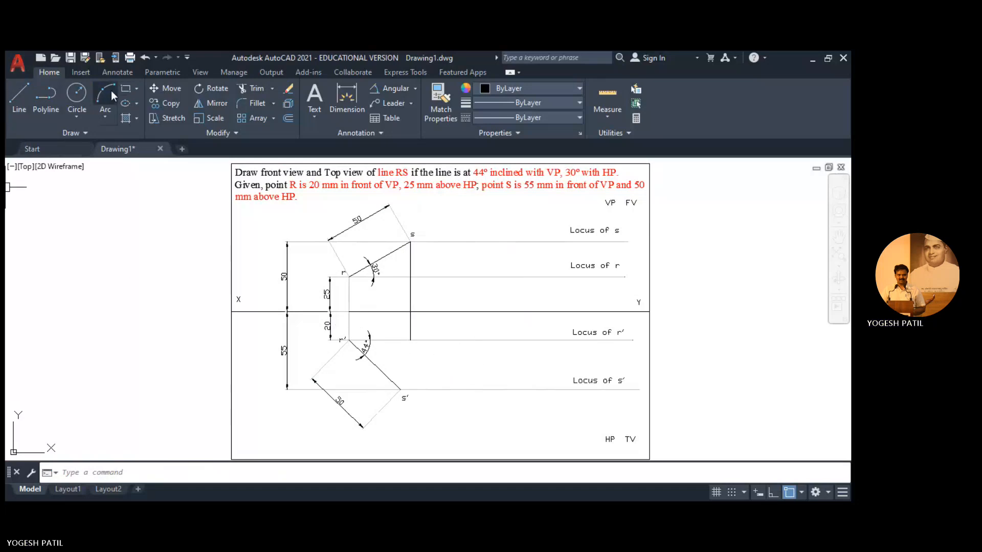
{"action": "left_click", "coordinate": [76, 101]}
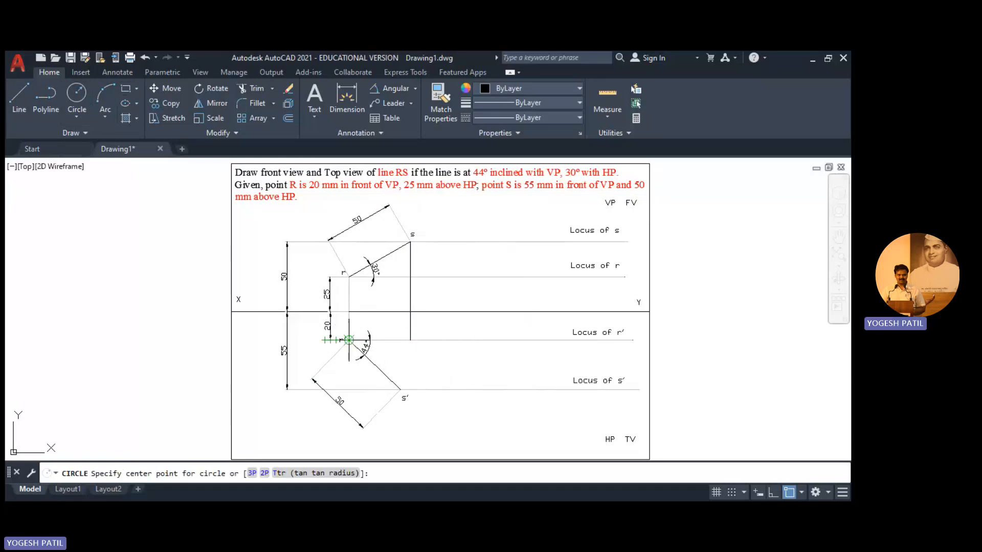
{"action": "left_click", "coordinate": [416, 350]}
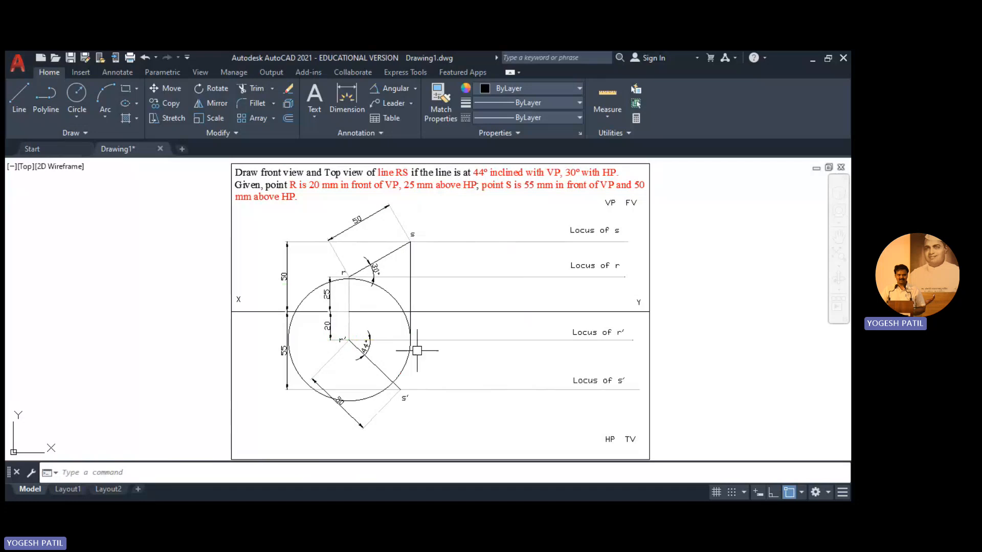
{"action": "left_click", "coordinate": [19, 101]}
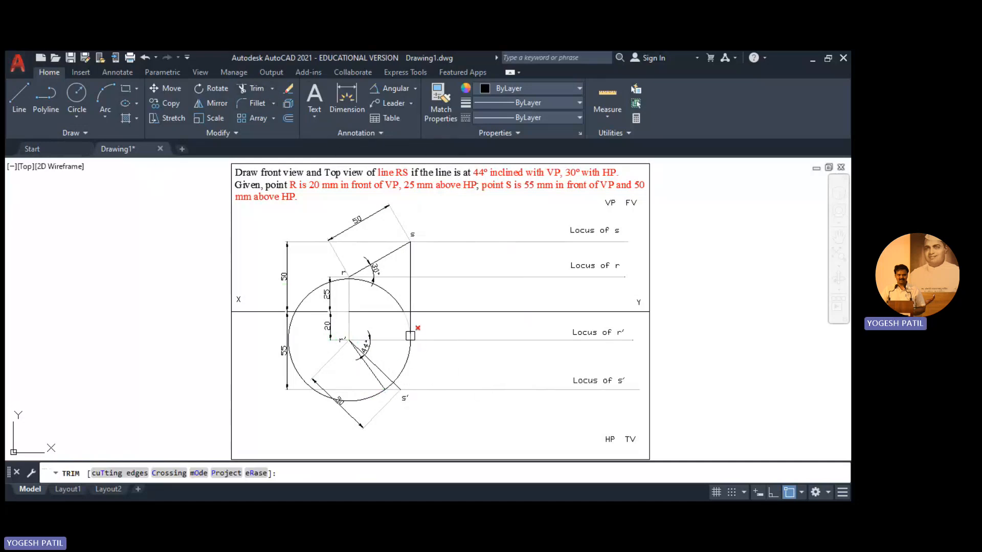
{"action": "left_click", "coordinate": [413, 332]}
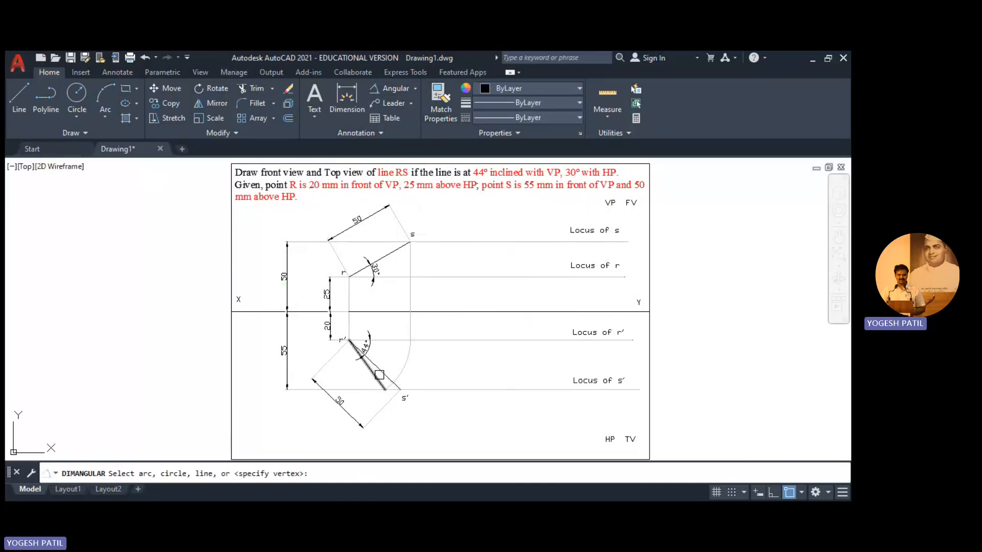
Dimension the new r′ line's 54° angle, then switch to aligned dimensioning.
{"action": "left_click", "coordinate": [385, 351]}
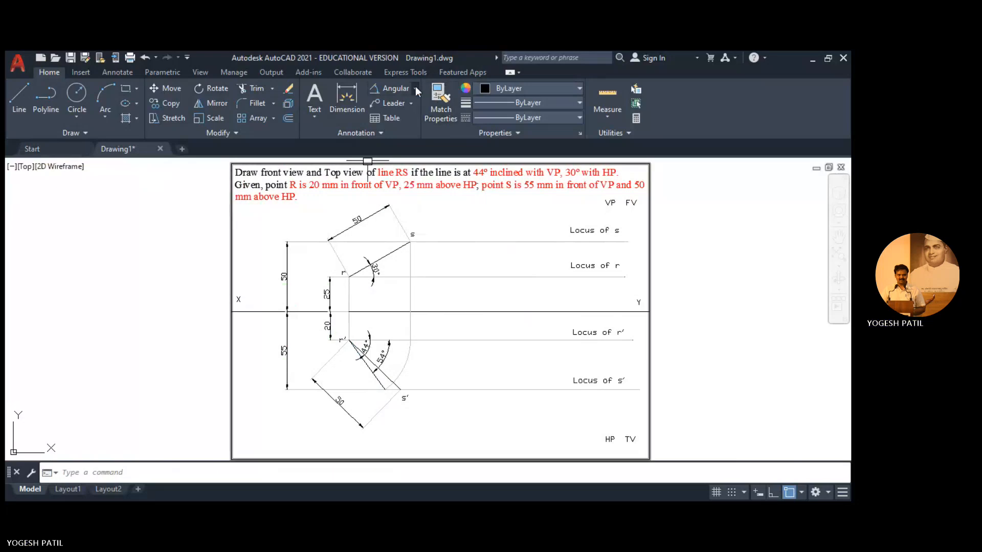
{"action": "left_click", "coordinate": [396, 87]}
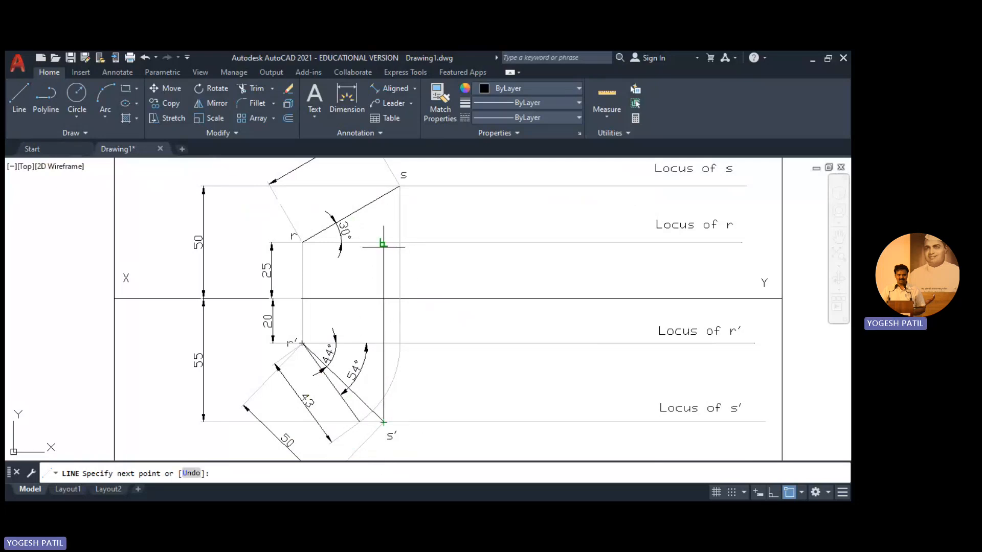
{"action": "mouse_move", "coordinate": [382, 243]}
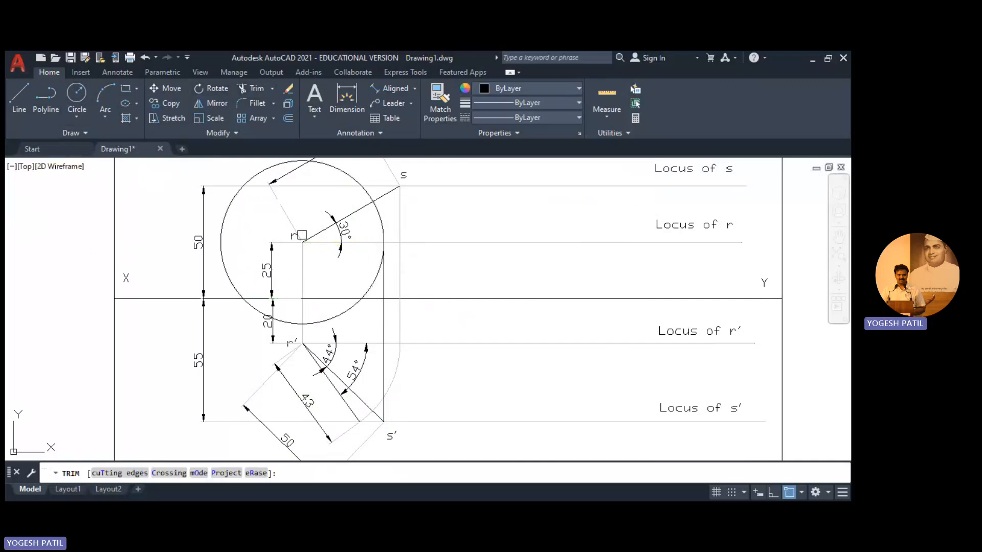
Trim the circle about r down to the arc reaching the projector from s′.
{"action": "left_click", "coordinate": [288, 324]}
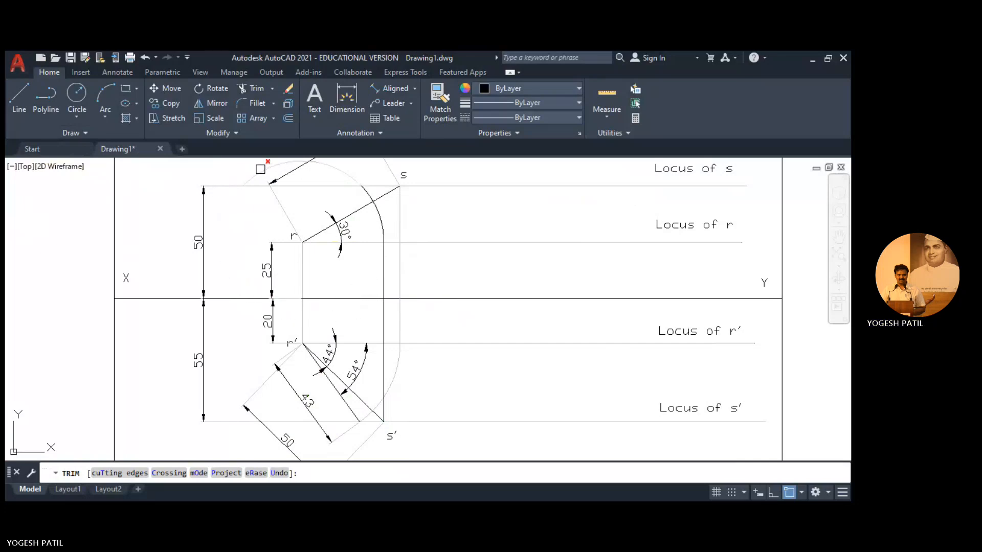
{"action": "left_click", "coordinate": [379, 210]}
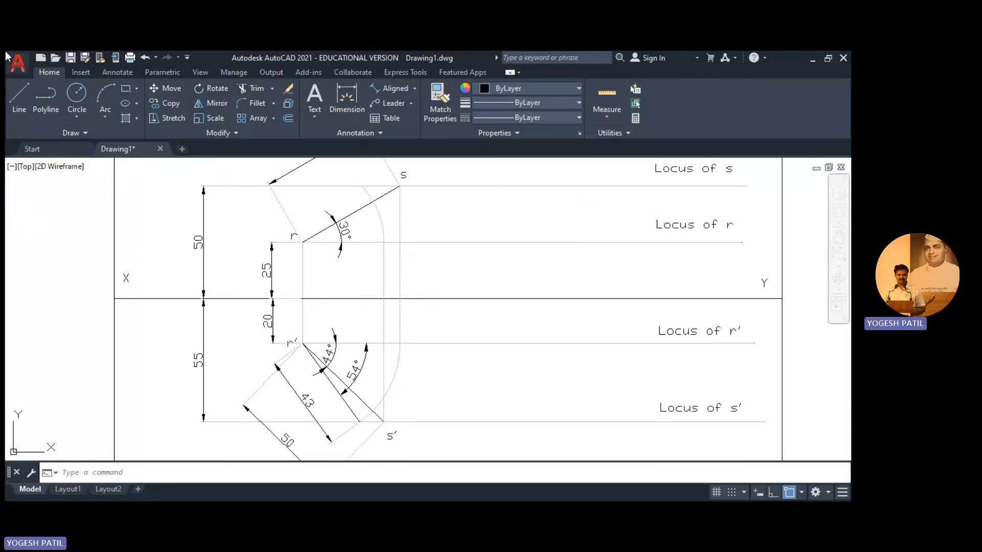
{"action": "left_click", "coordinate": [302, 243]}
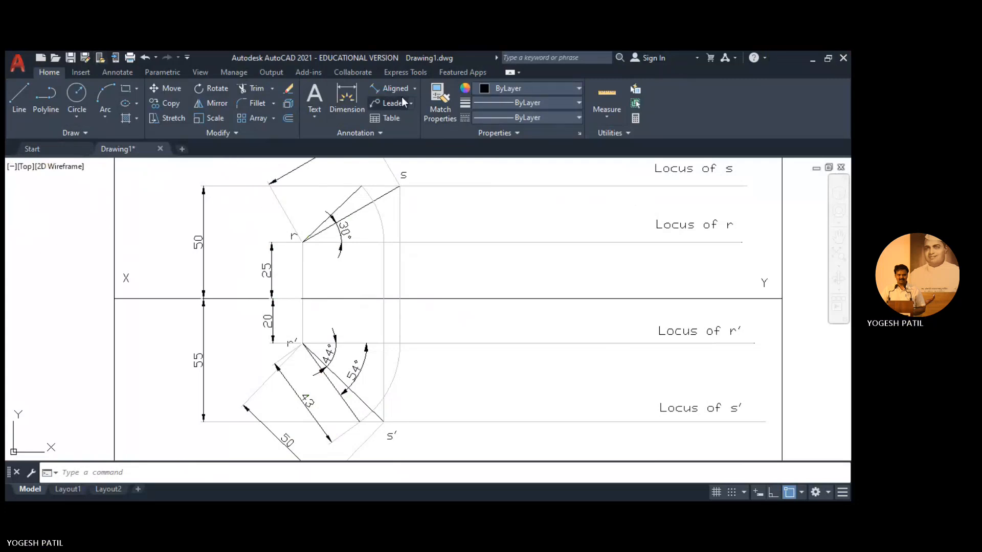
Add the 36 aligned length and 44° angular dimensions to the line from r.
{"action": "left_click", "coordinate": [359, 188]}
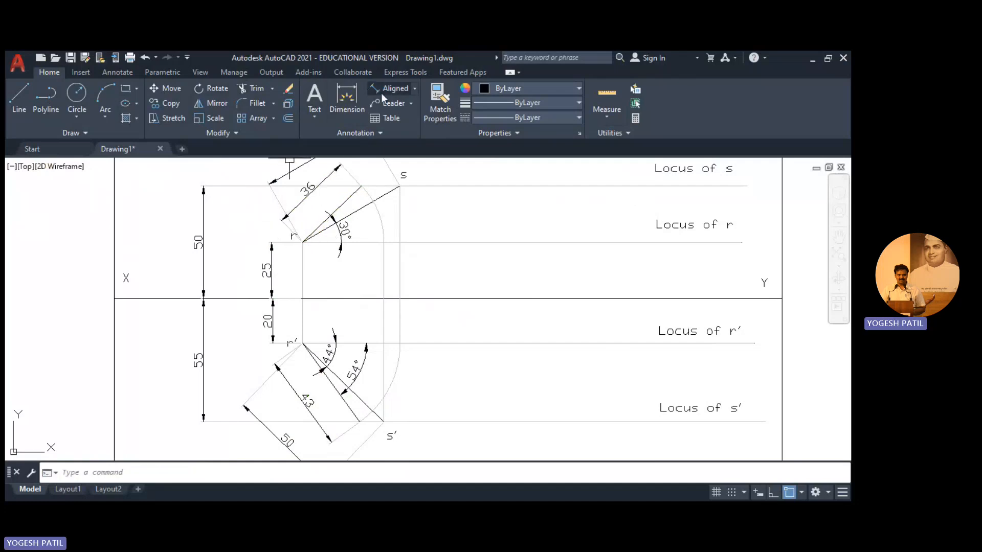
{"action": "left_click", "coordinate": [396, 87]}
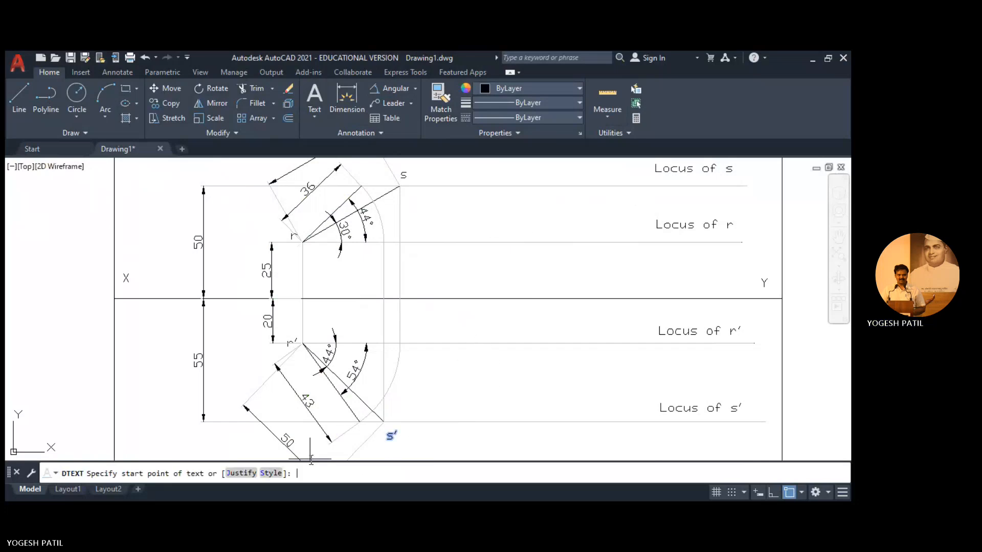
Place the s1 and s1′ text labels beside the new line end points.
{"action": "left_click", "coordinate": [536, 268]}
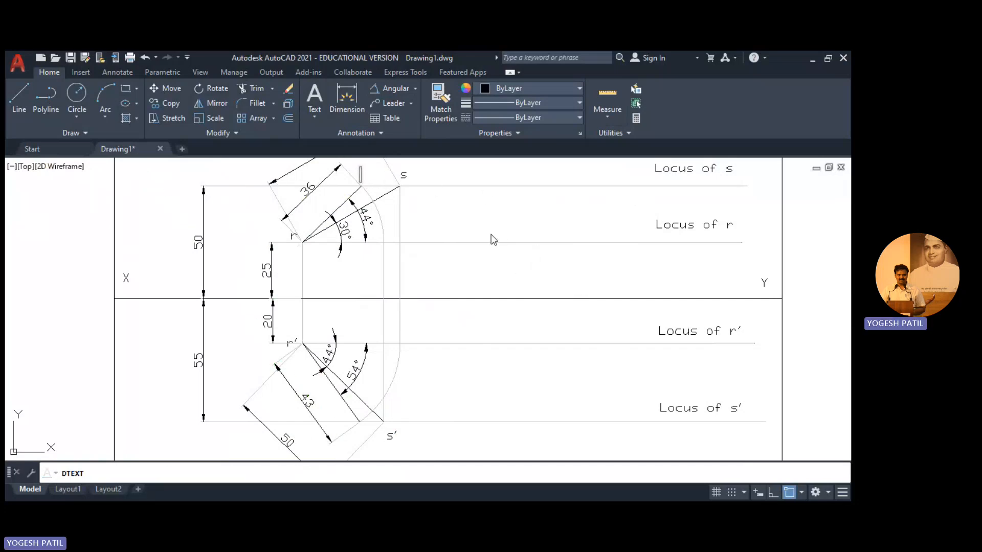
{"action": "type", "text": "1"}
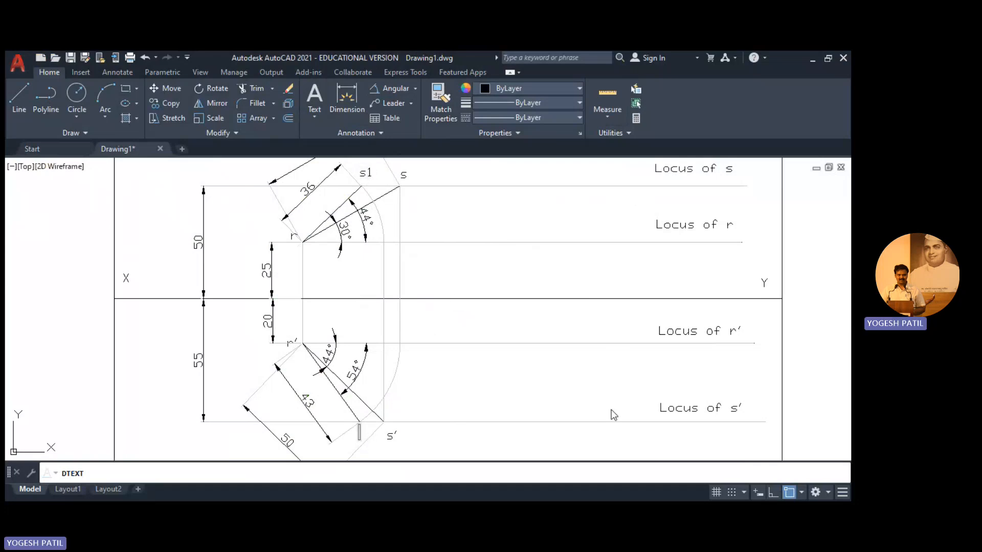
{"action": "type", "text": "s1'"}
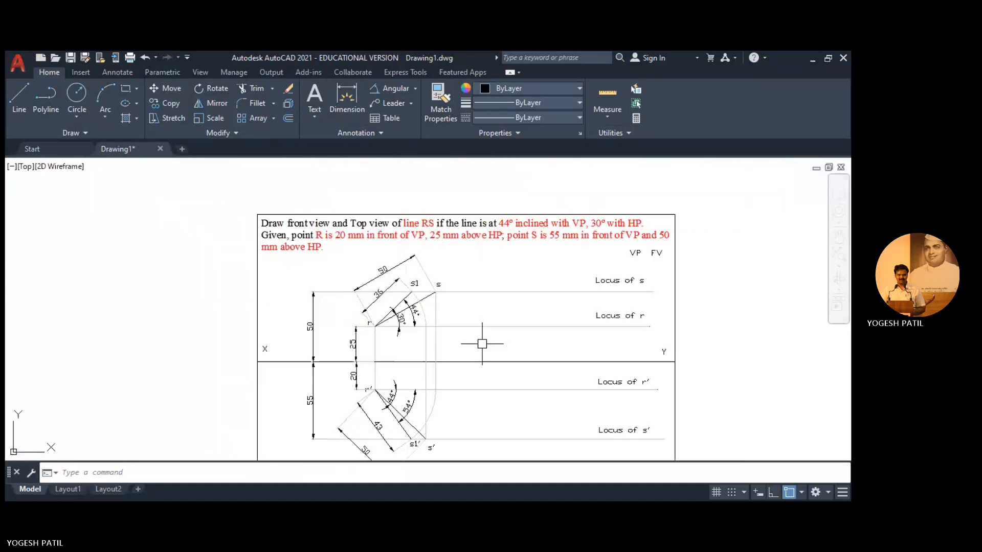
{"action": "mouse_move", "coordinate": [479, 454]}
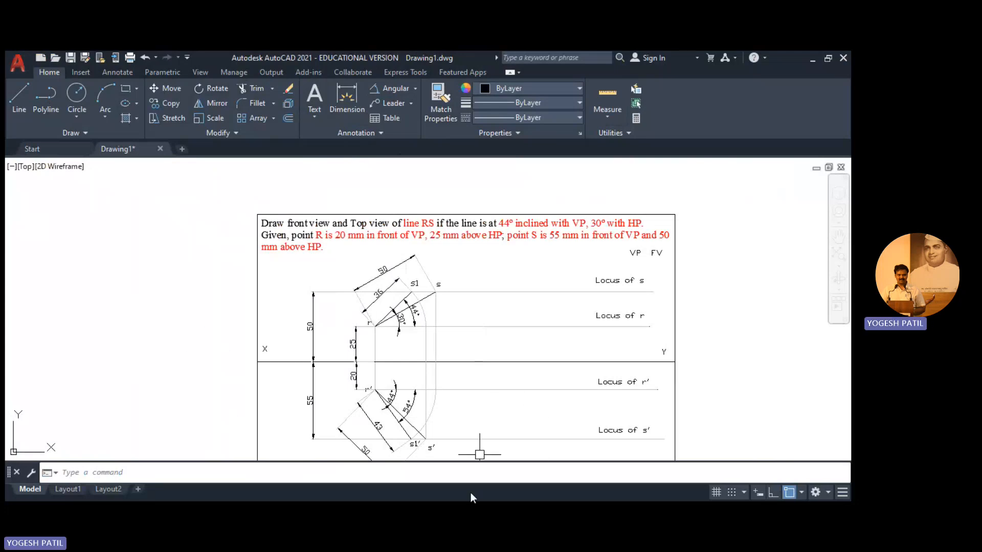